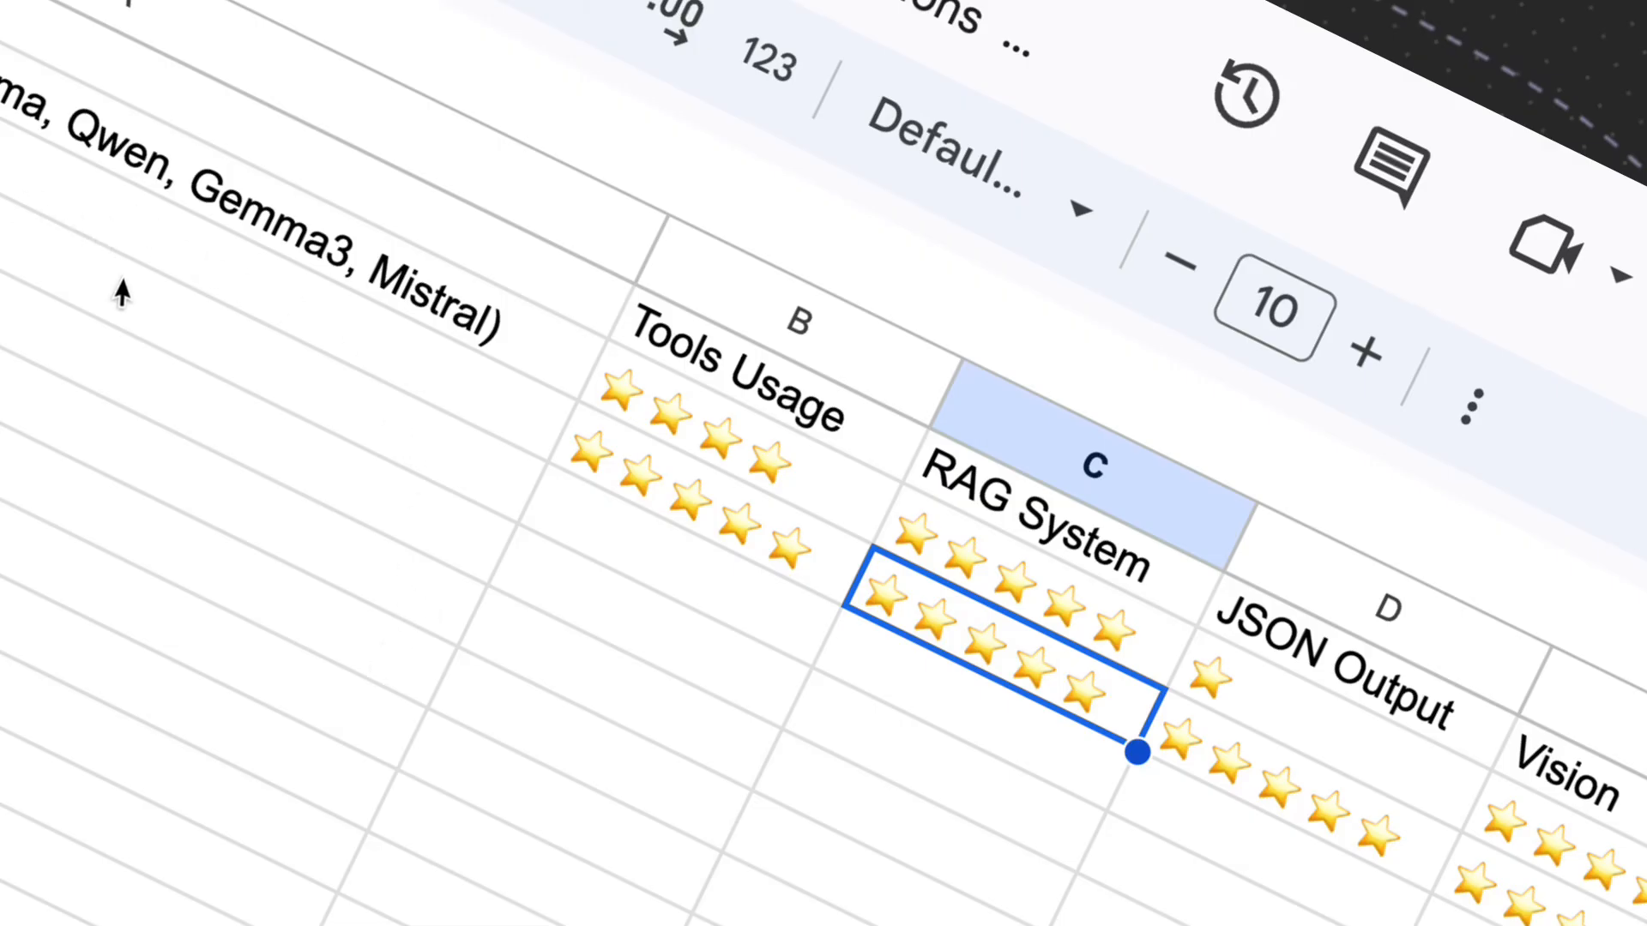
{"action": "mouse_move", "coordinate": [183, 293]}
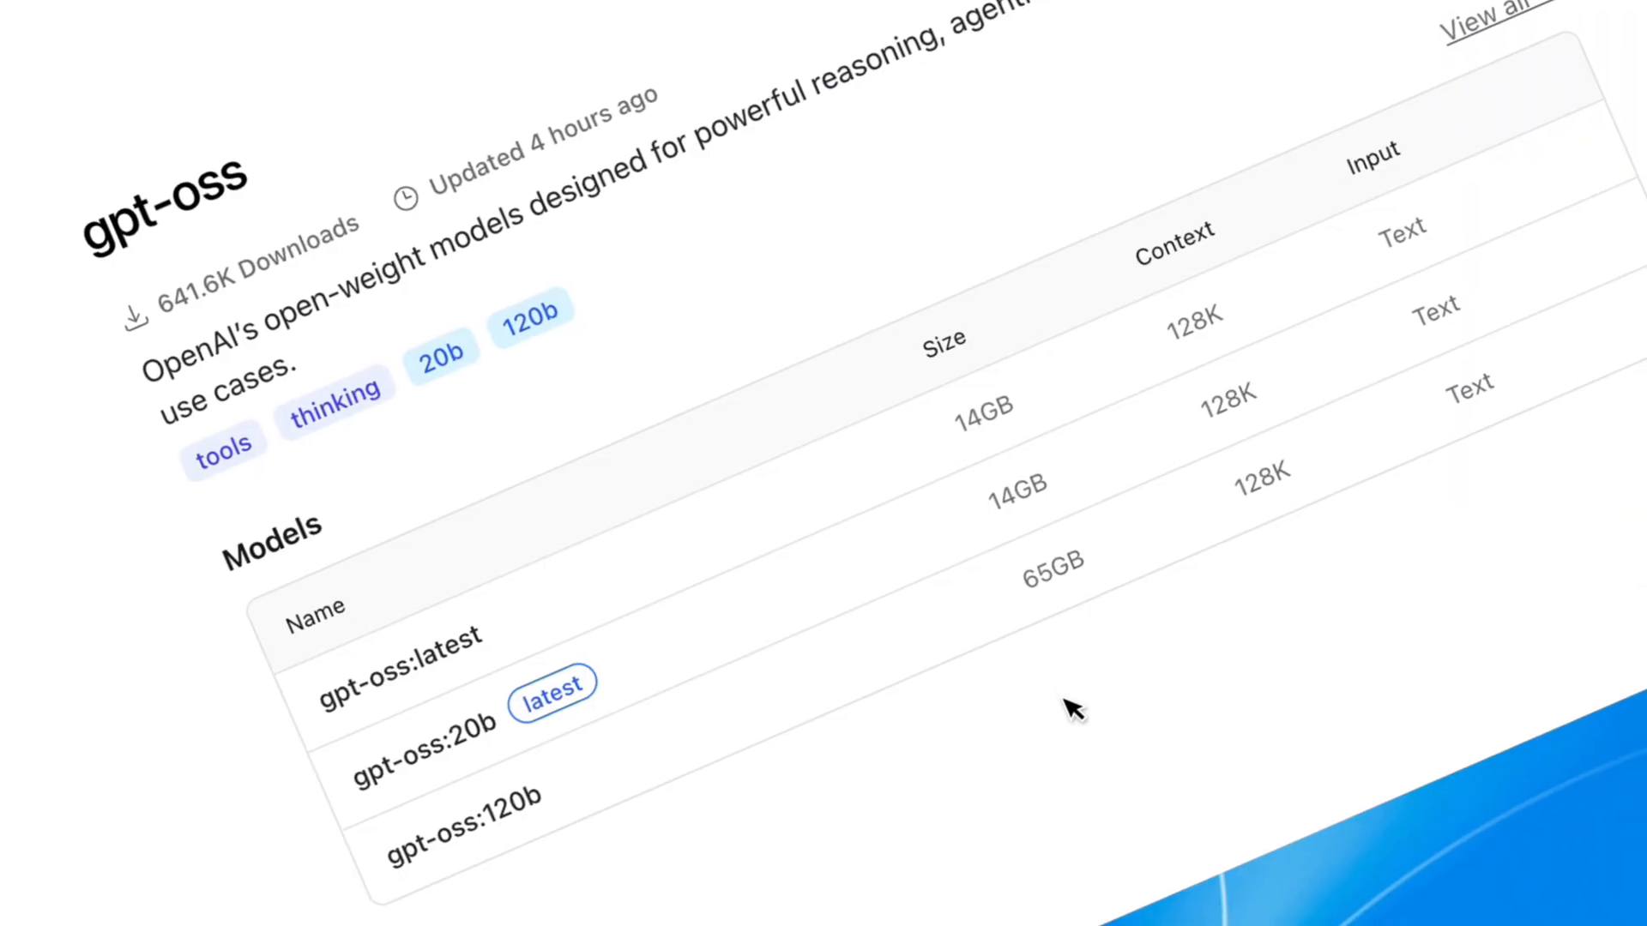
Step: Scroll down the scorecard to review the star ratings for each model capability
{"action": "scroll", "scroll_direction": "down", "scroll_amount": 3}
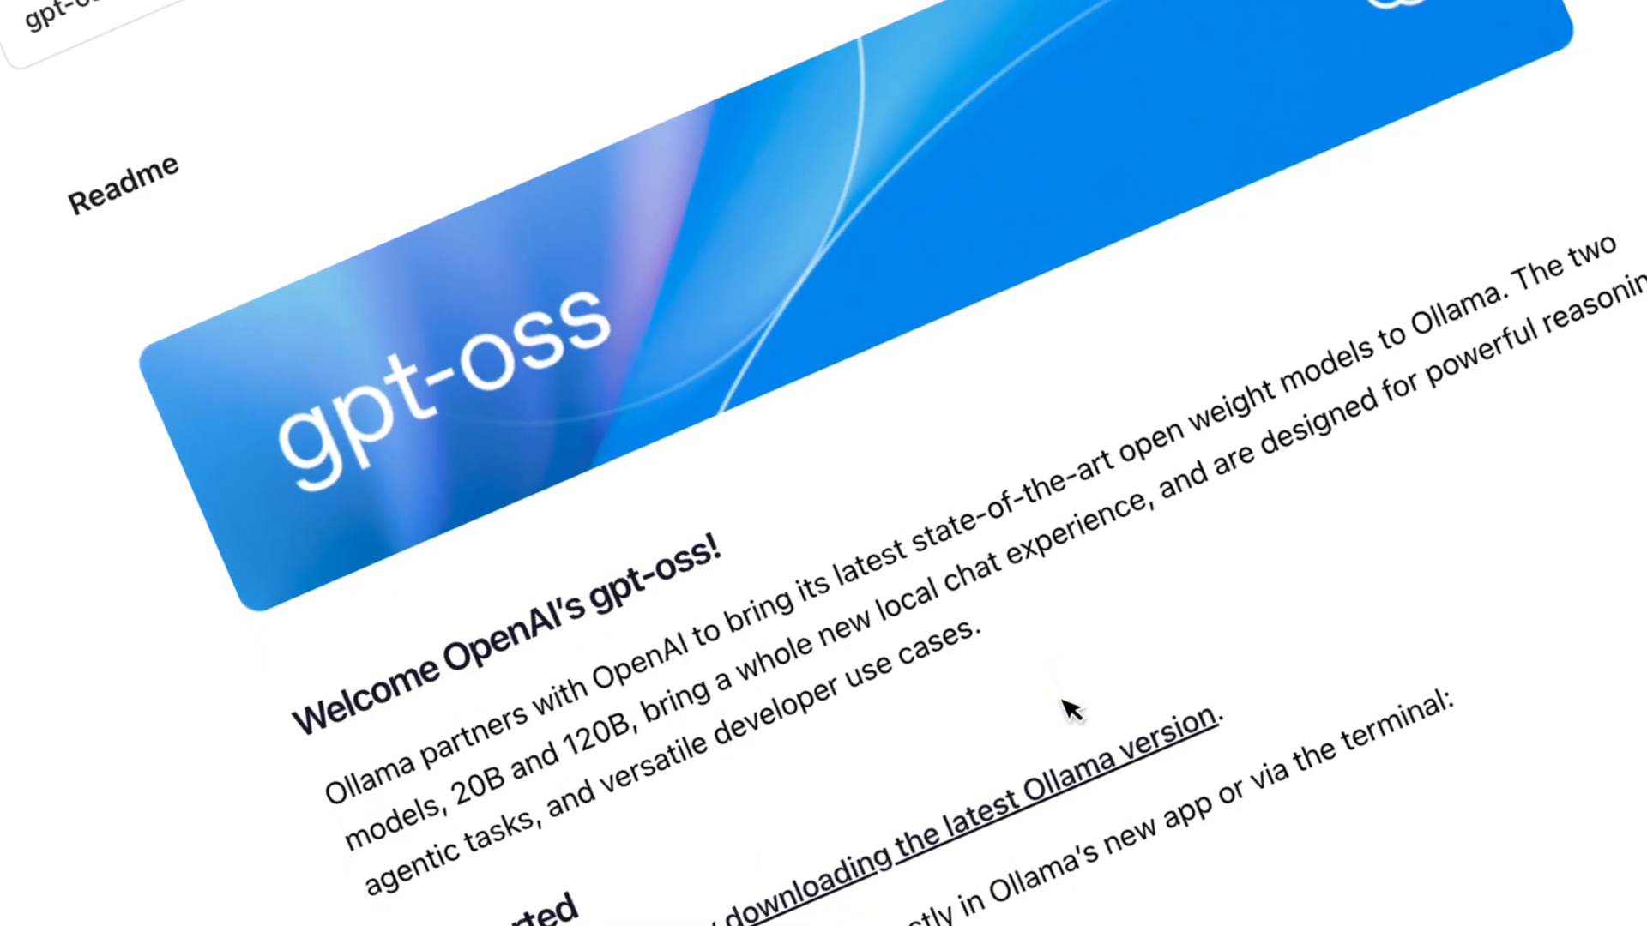
{"action": "scroll", "scroll_direction": "down", "scroll_amount": 3}
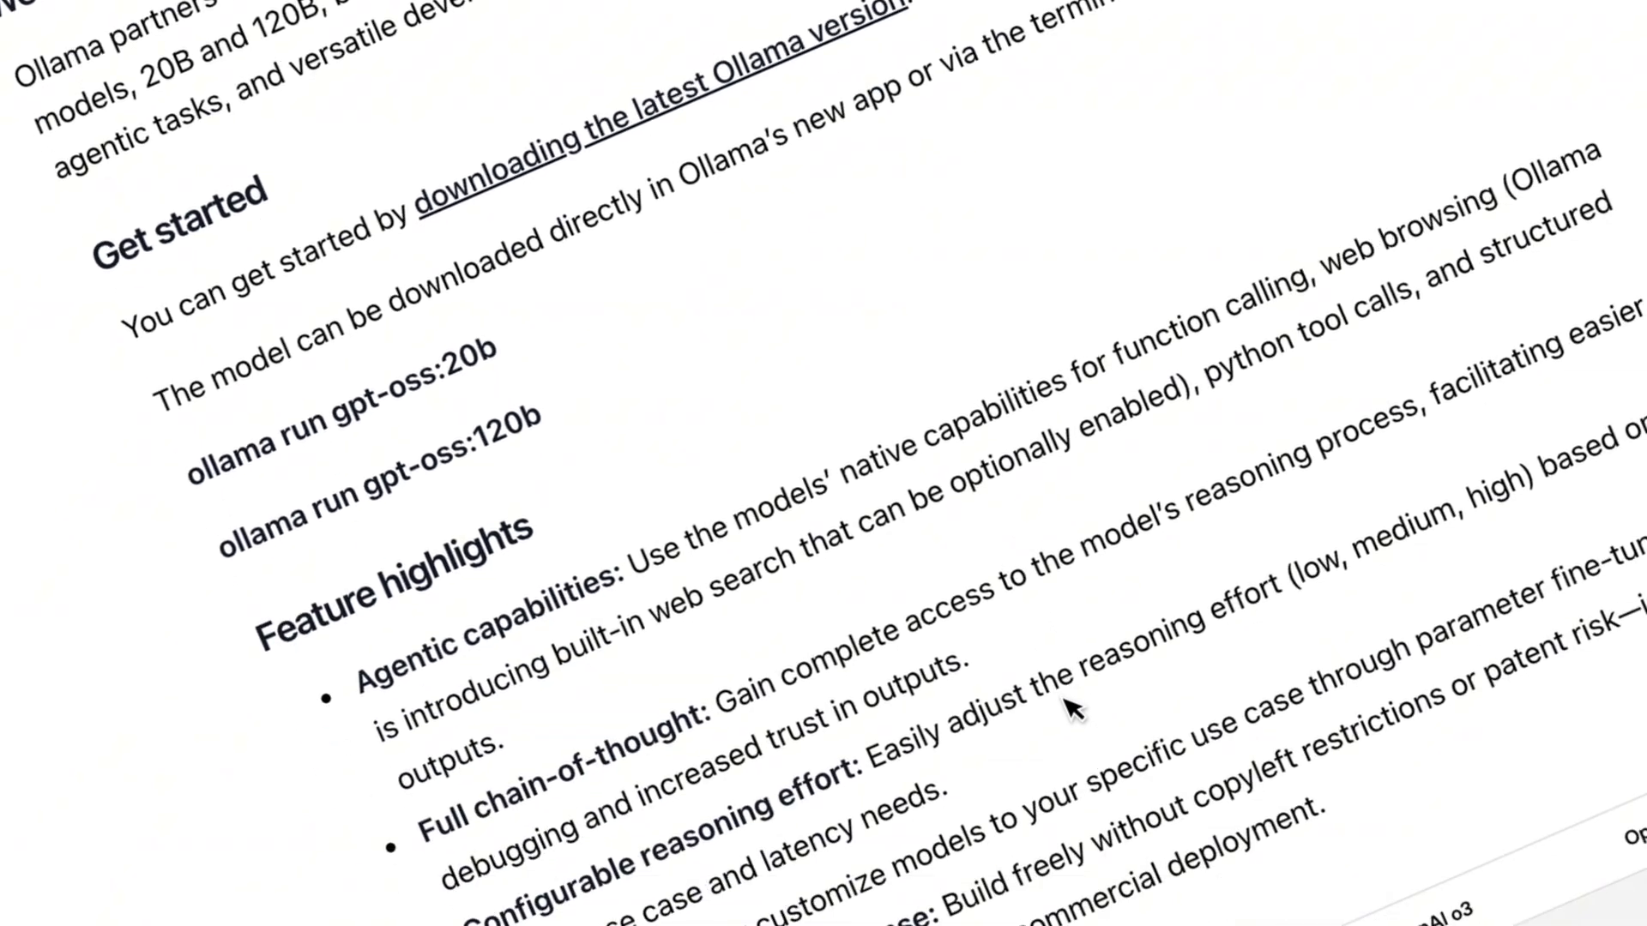
{"action": "scroll", "scroll_direction": "down", "scroll_amount": 3}
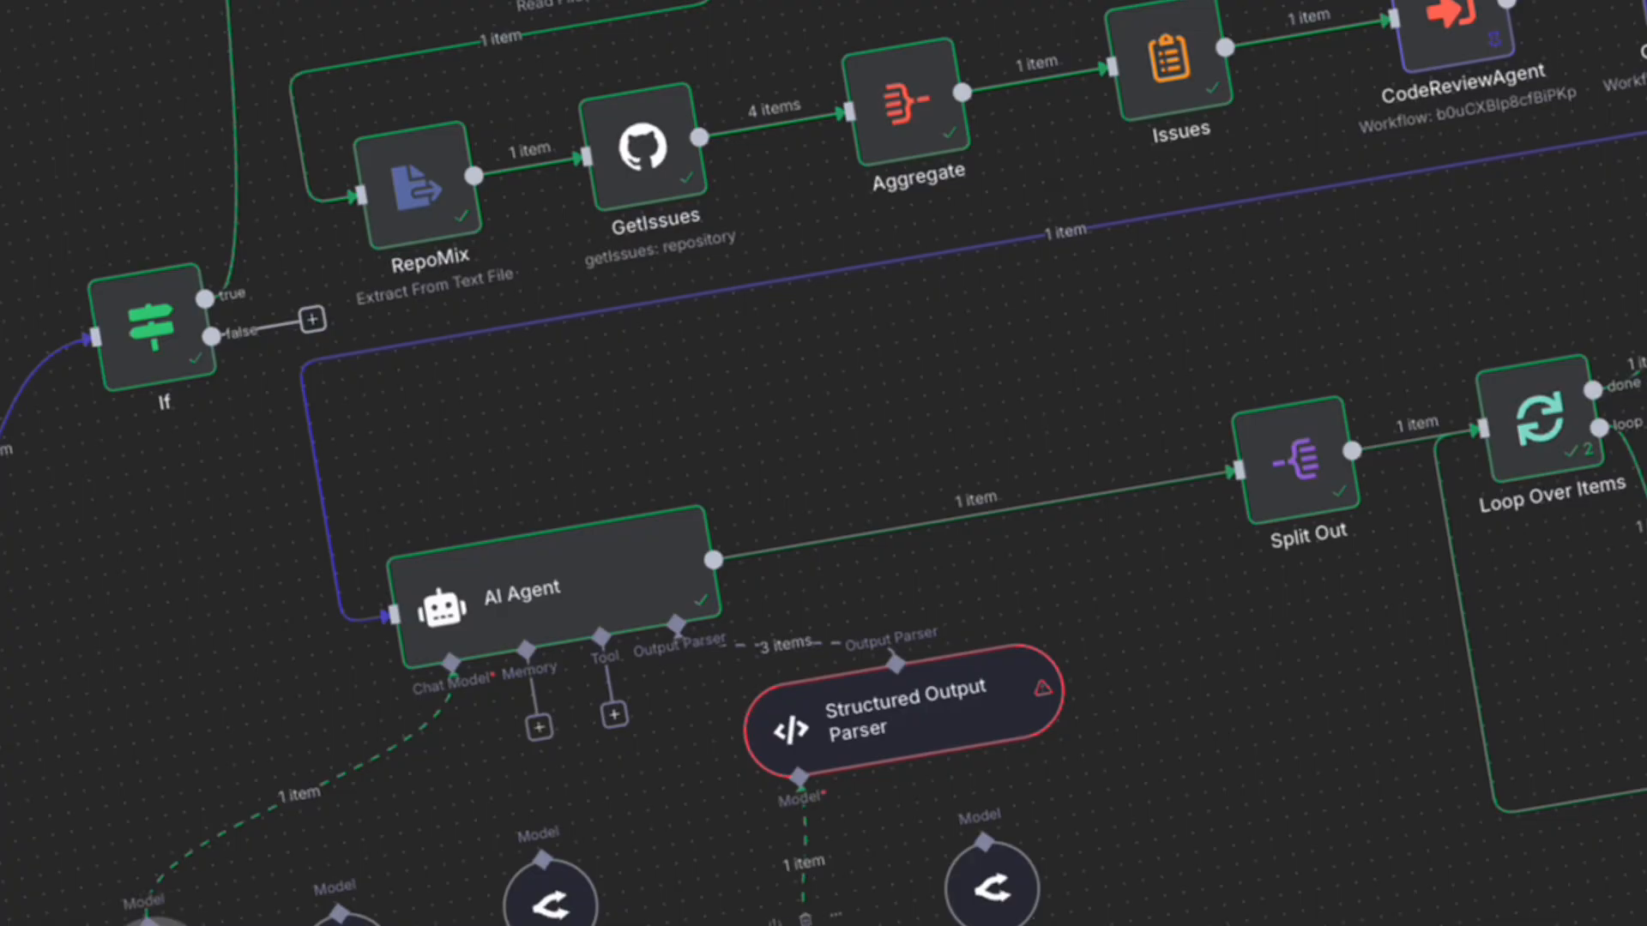
{"action": "mouse_move", "coordinate": [1040, 698]}
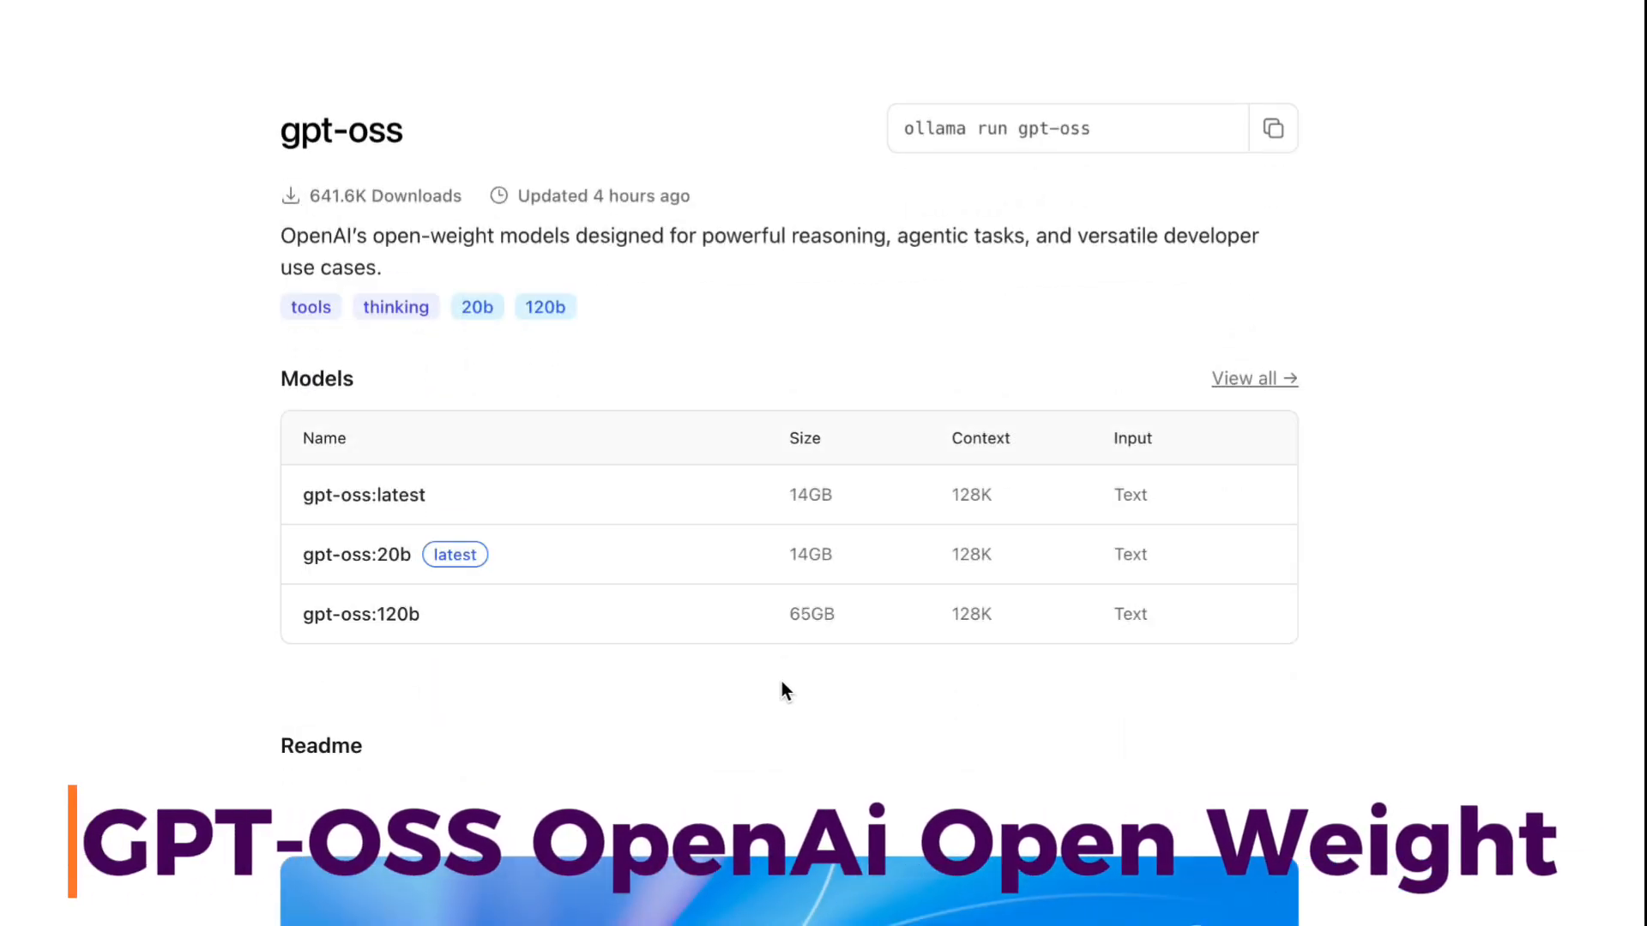
{"action": "scroll", "scroll_direction": "down", "scroll_amount": 3}
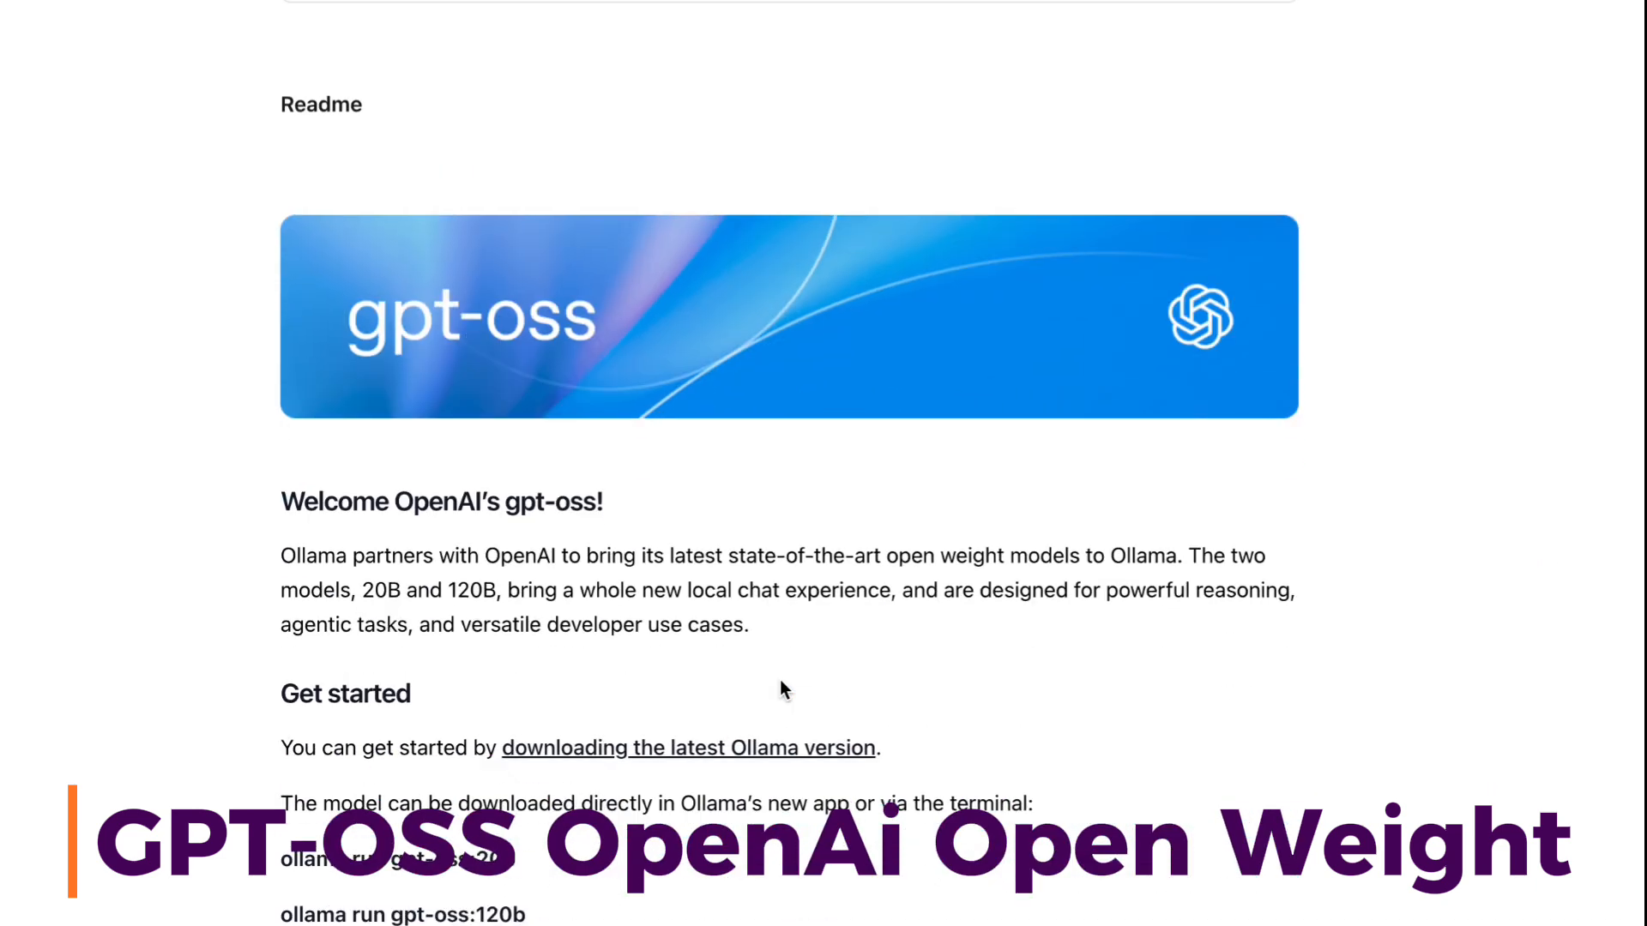
{"action": "scroll", "scroll_direction": "down", "scroll_amount": 3}
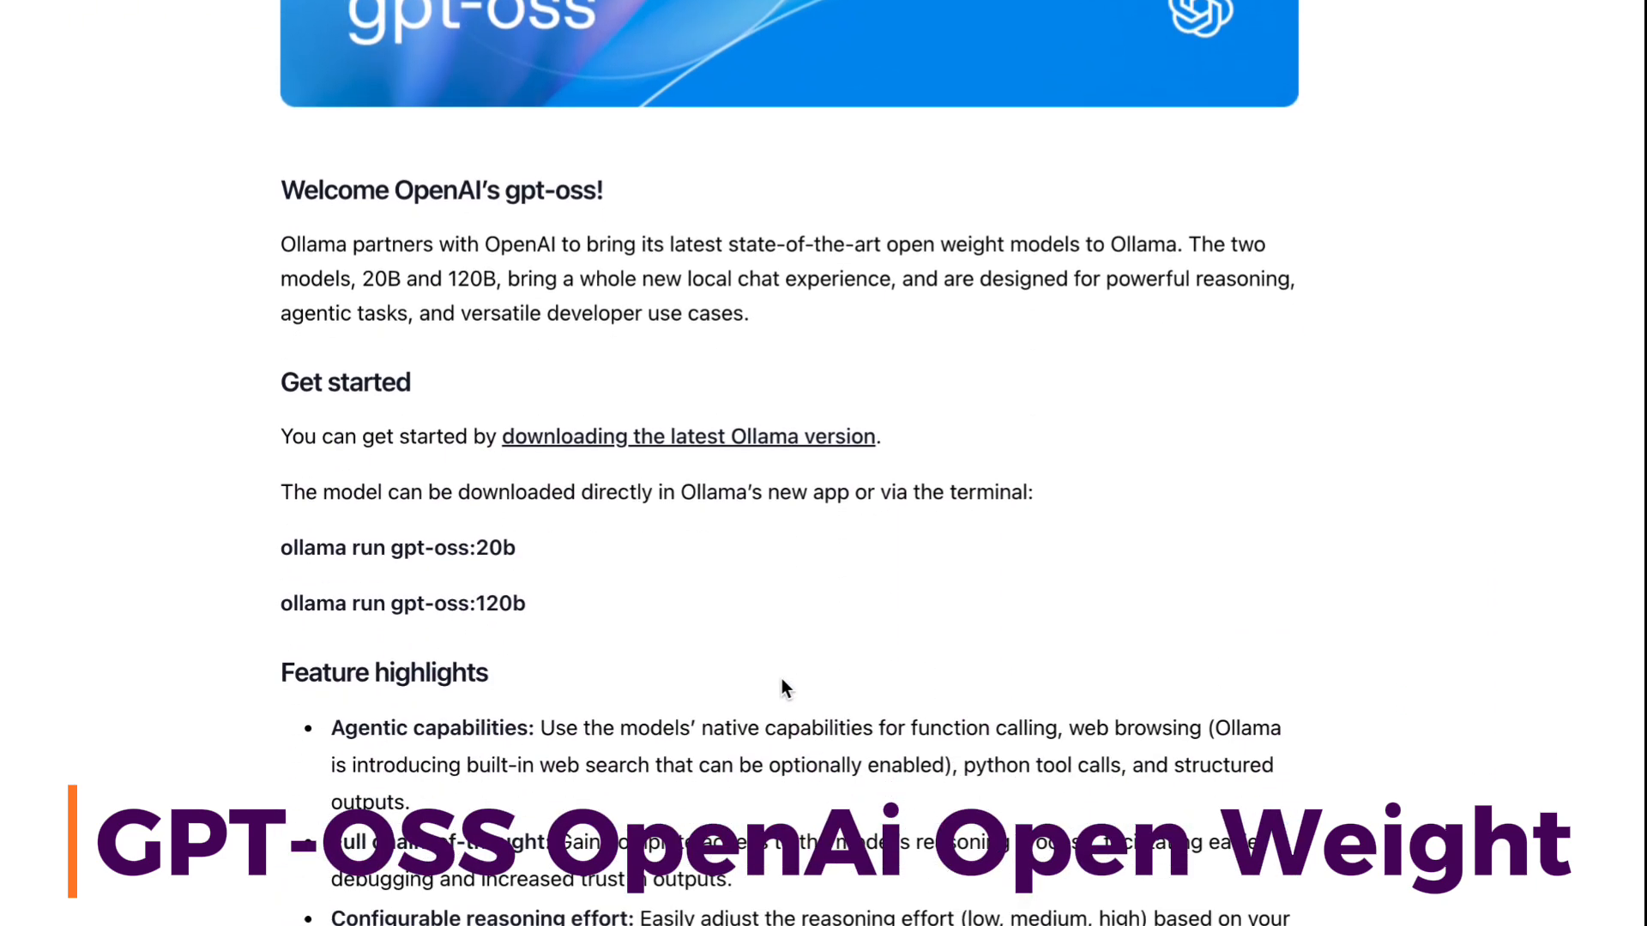
{"action": "scroll", "scroll_direction": "down", "scroll_amount": 3}
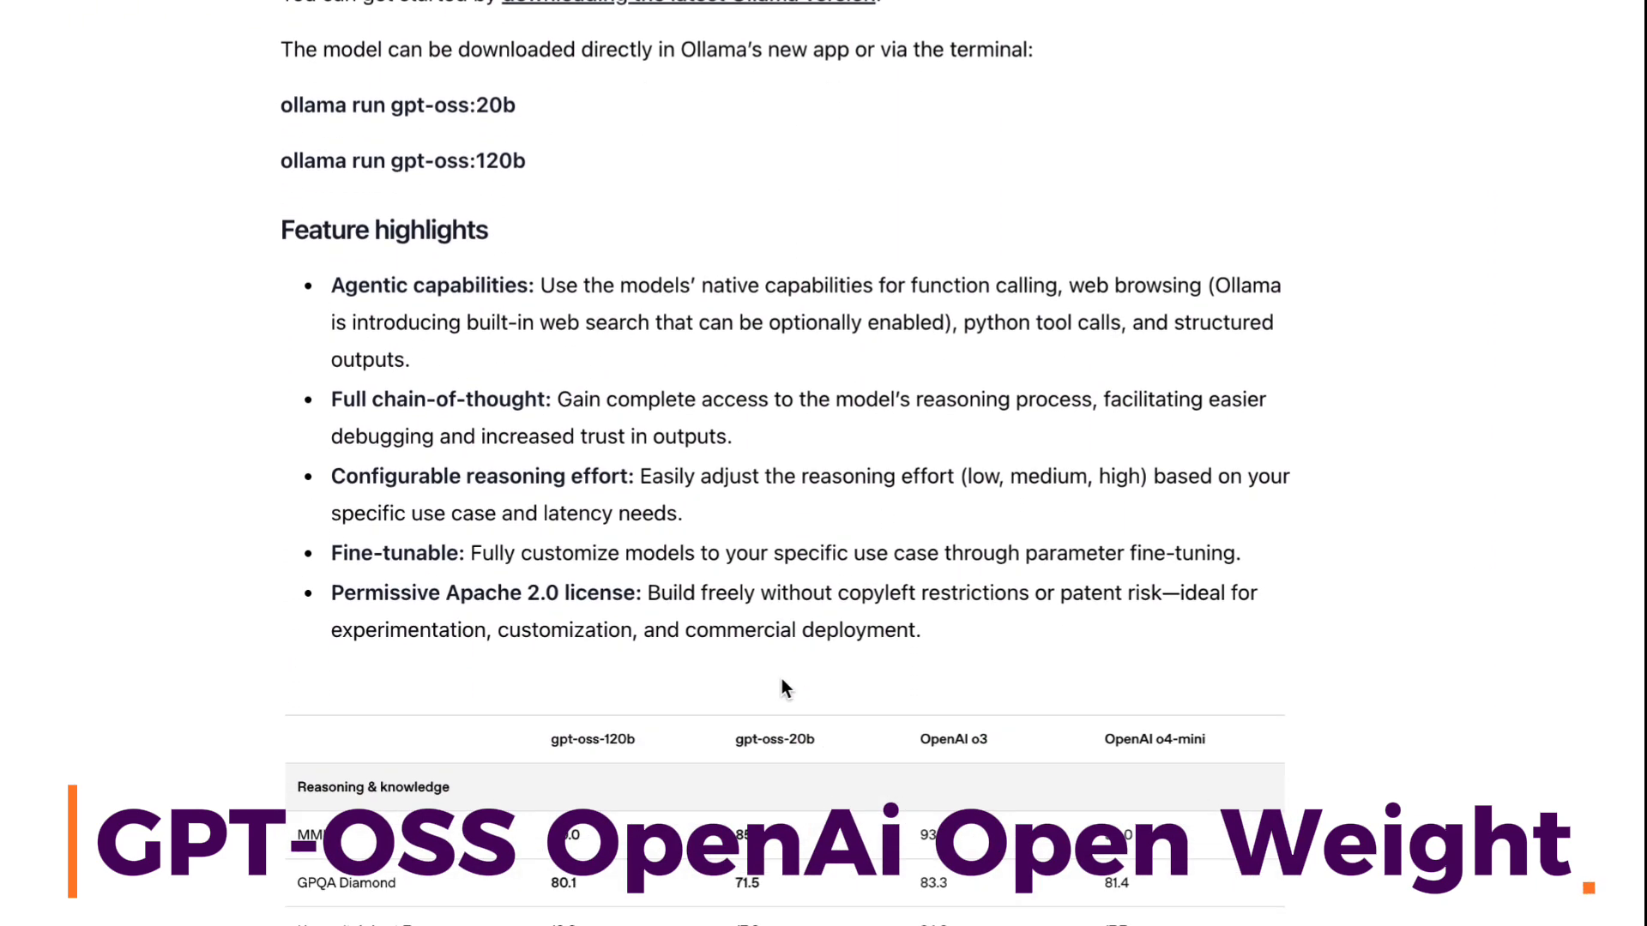
{"action": "scroll", "scroll_direction": "down", "scroll_amount": 3}
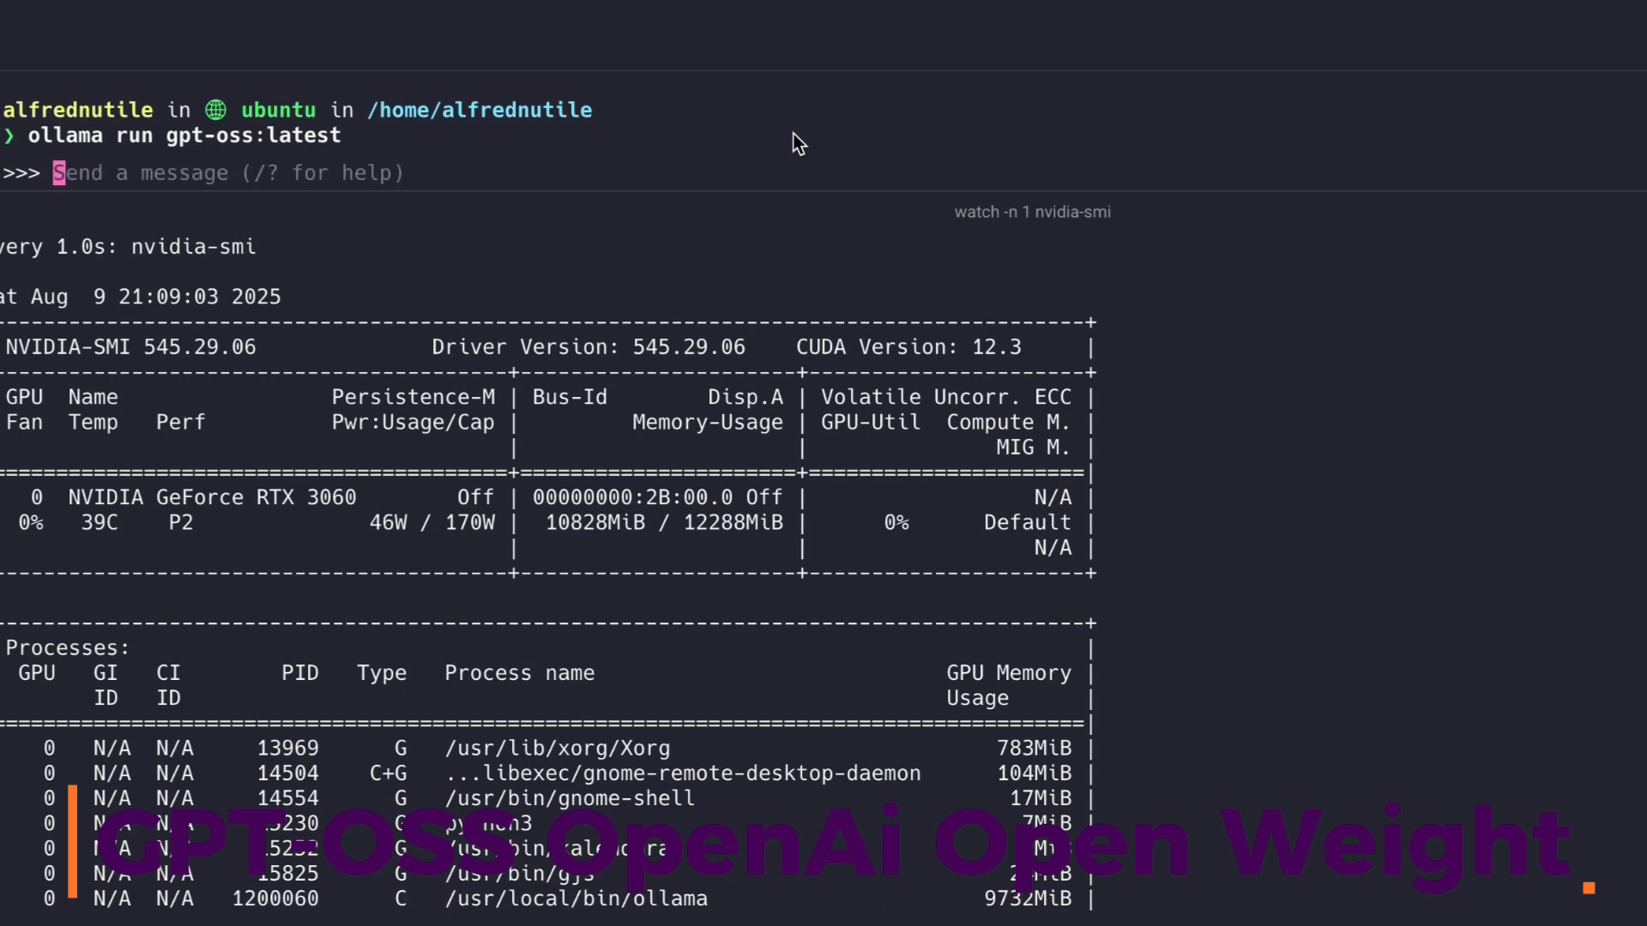
Step: Prompt the running gpt-oss model with "write a spooky story"
{"action": "type", "text": "write a spooky story"}
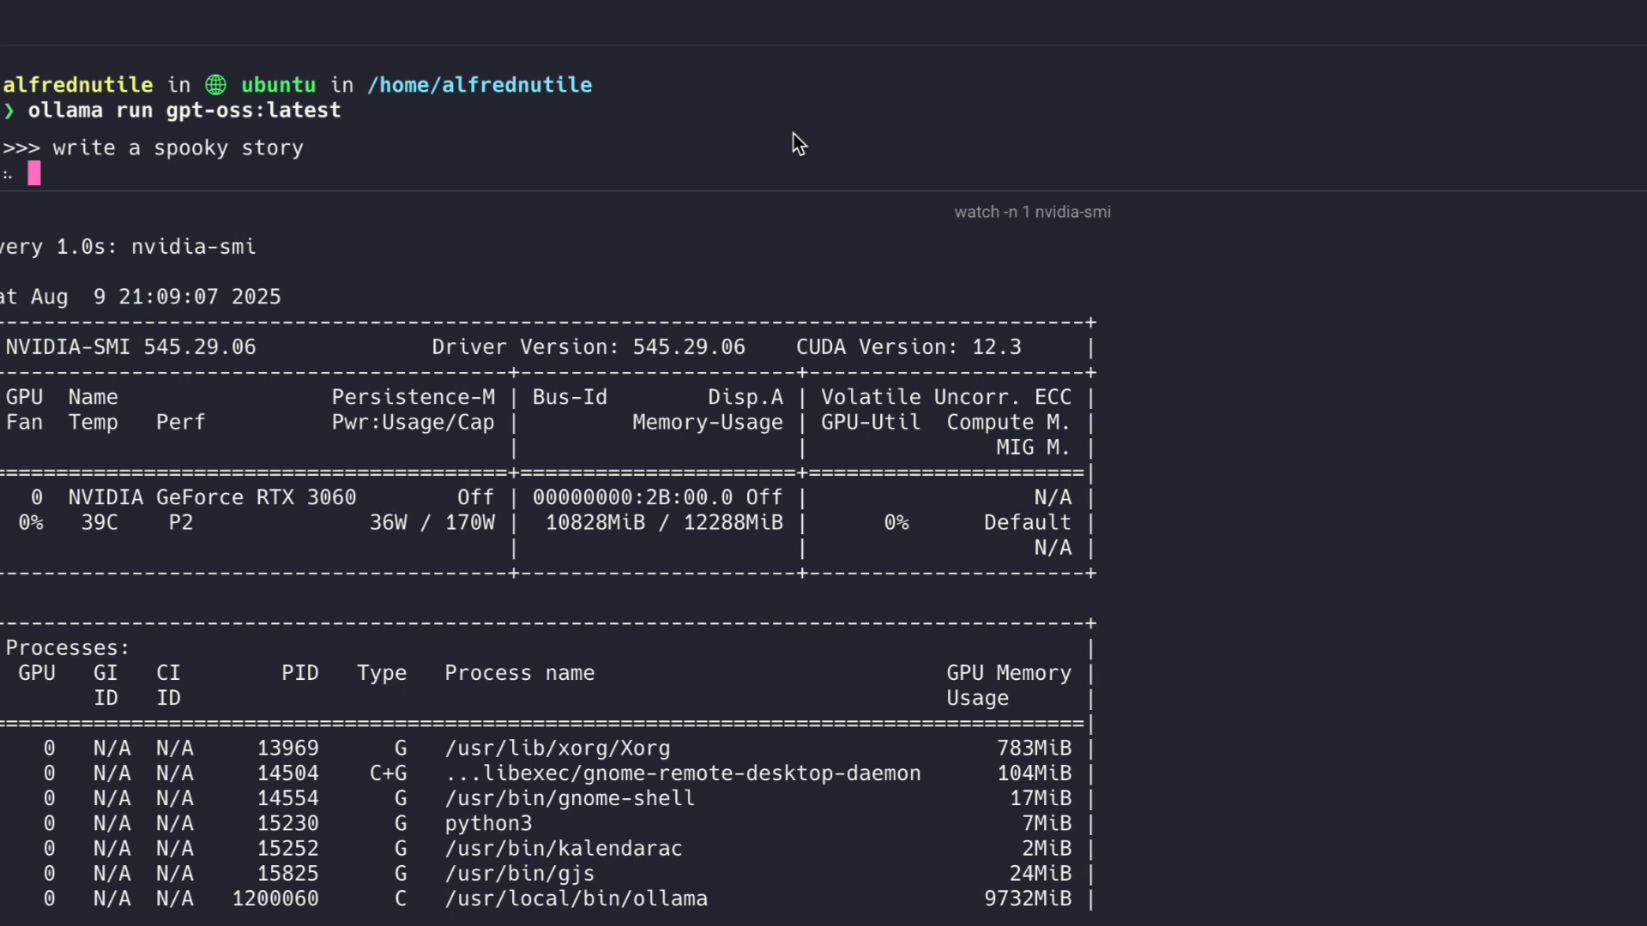
{"action": "mouse_move", "coordinate": [349, 521]}
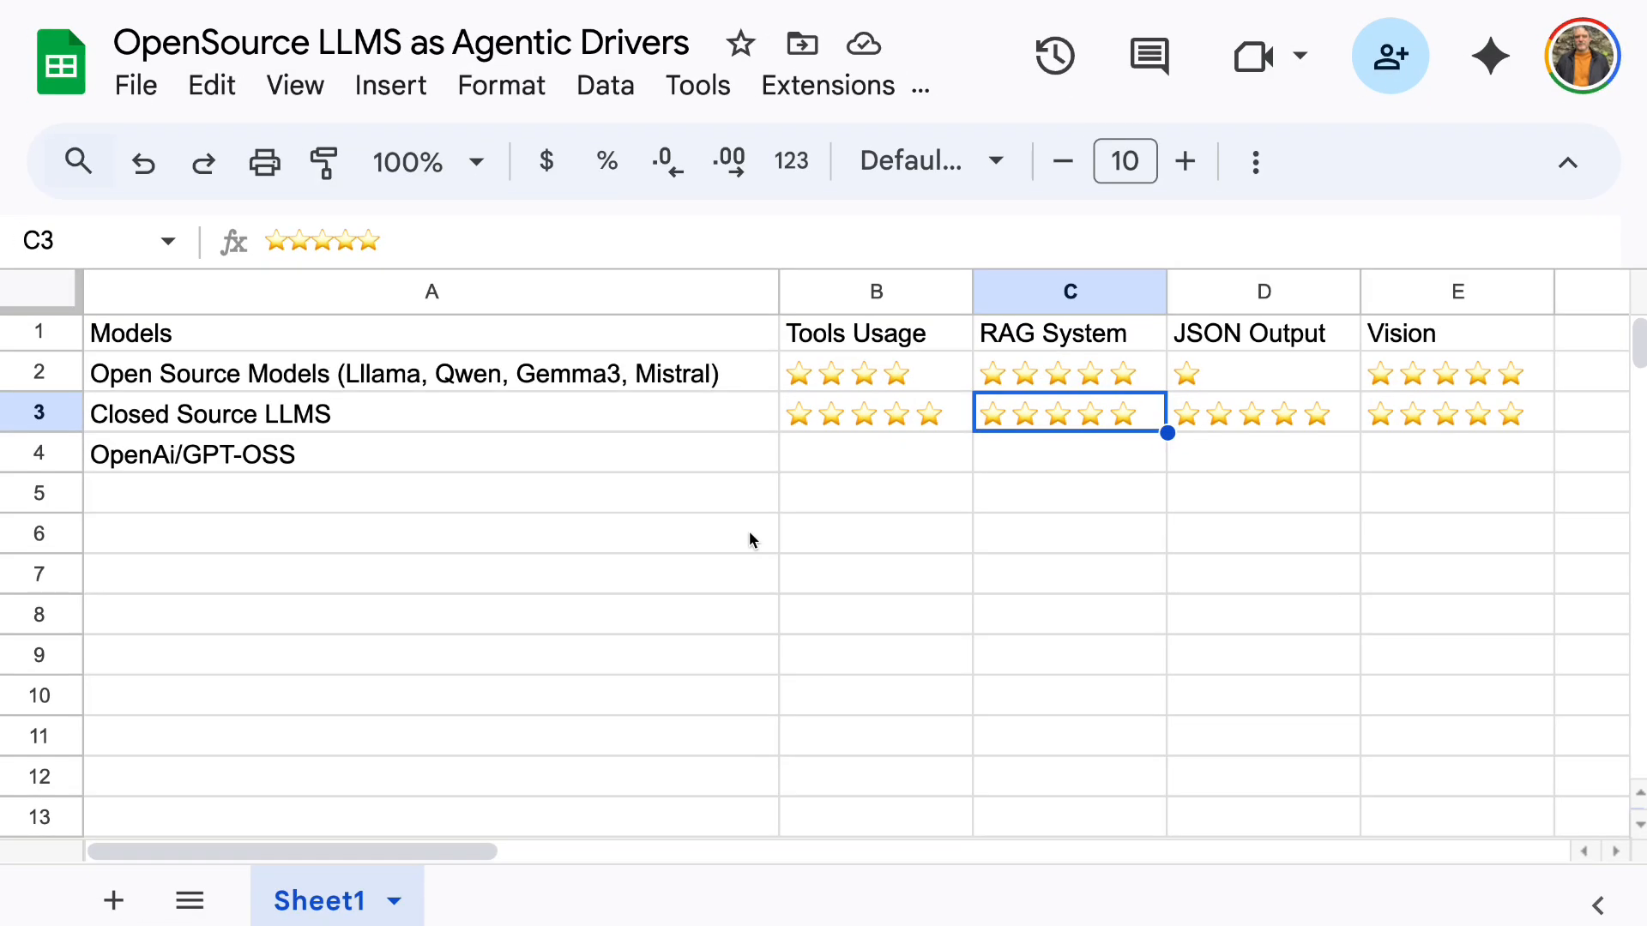
{"action": "mouse_move", "coordinate": [481, 424]}
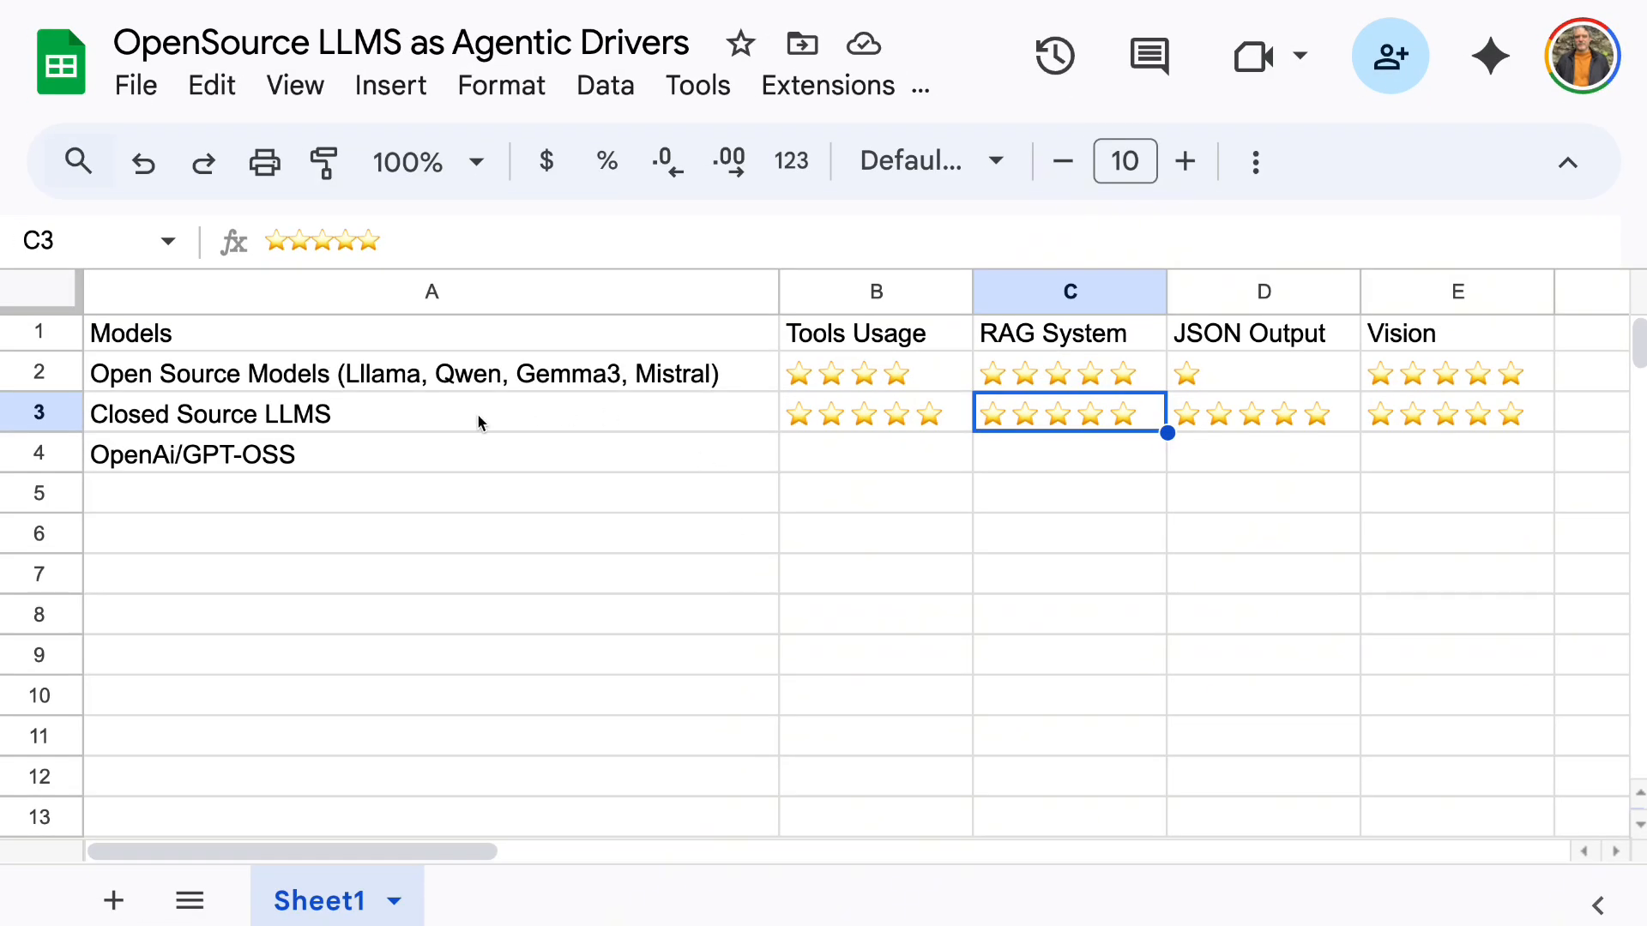
{"action": "mouse_move", "coordinate": [537, 436]}
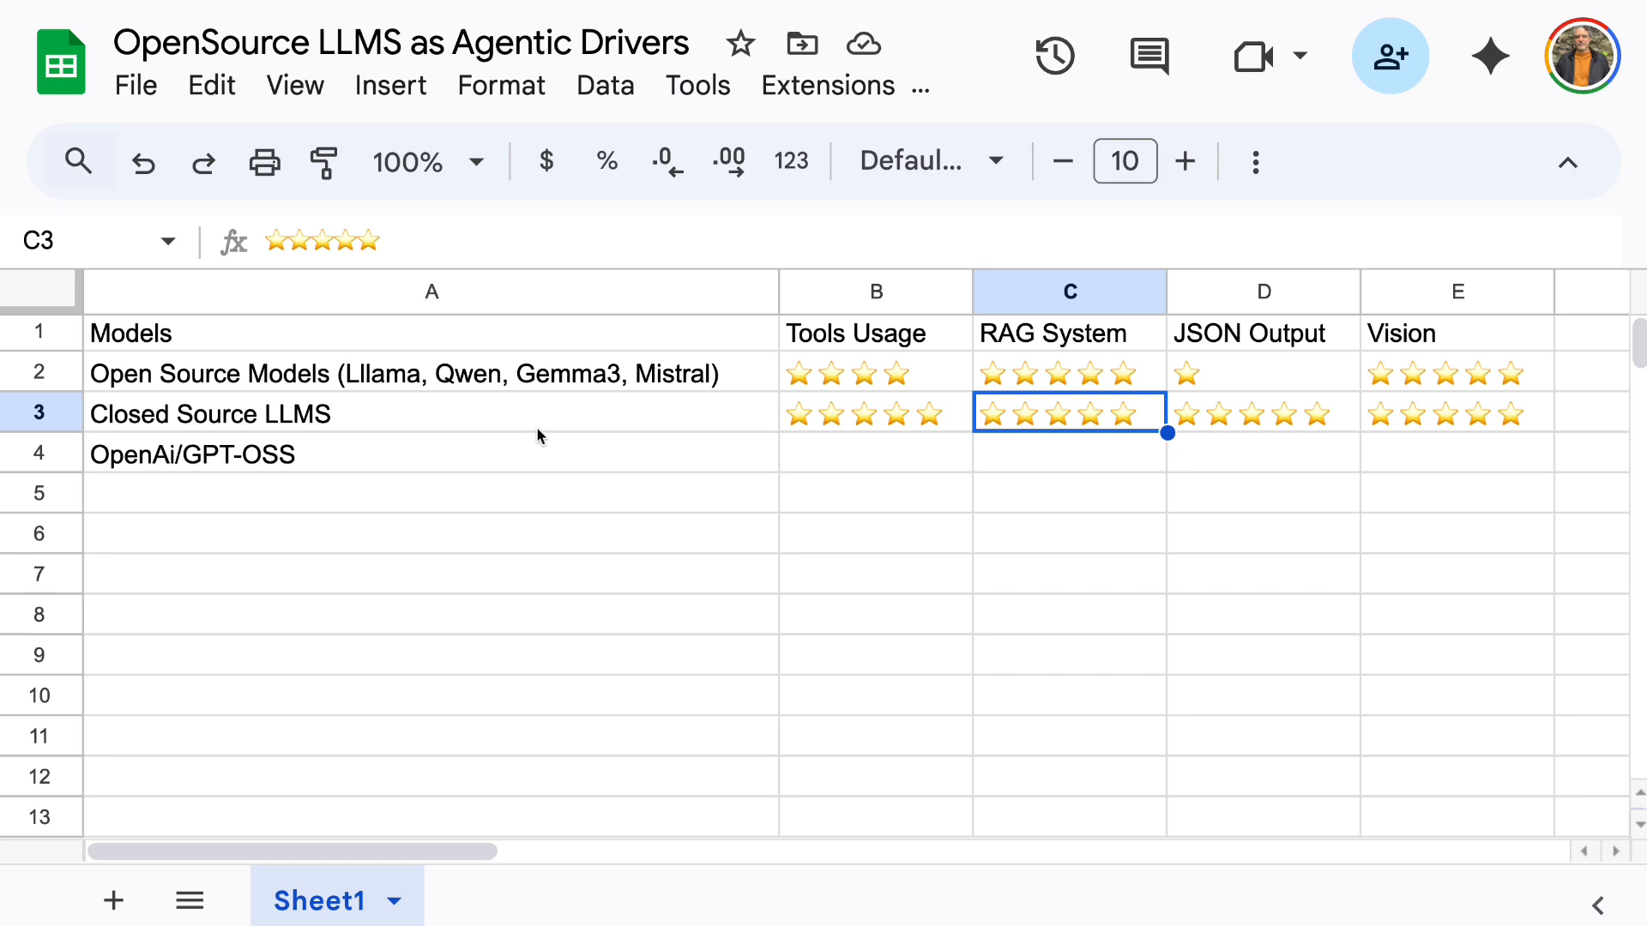
{"action": "mouse_move", "coordinate": [551, 434]}
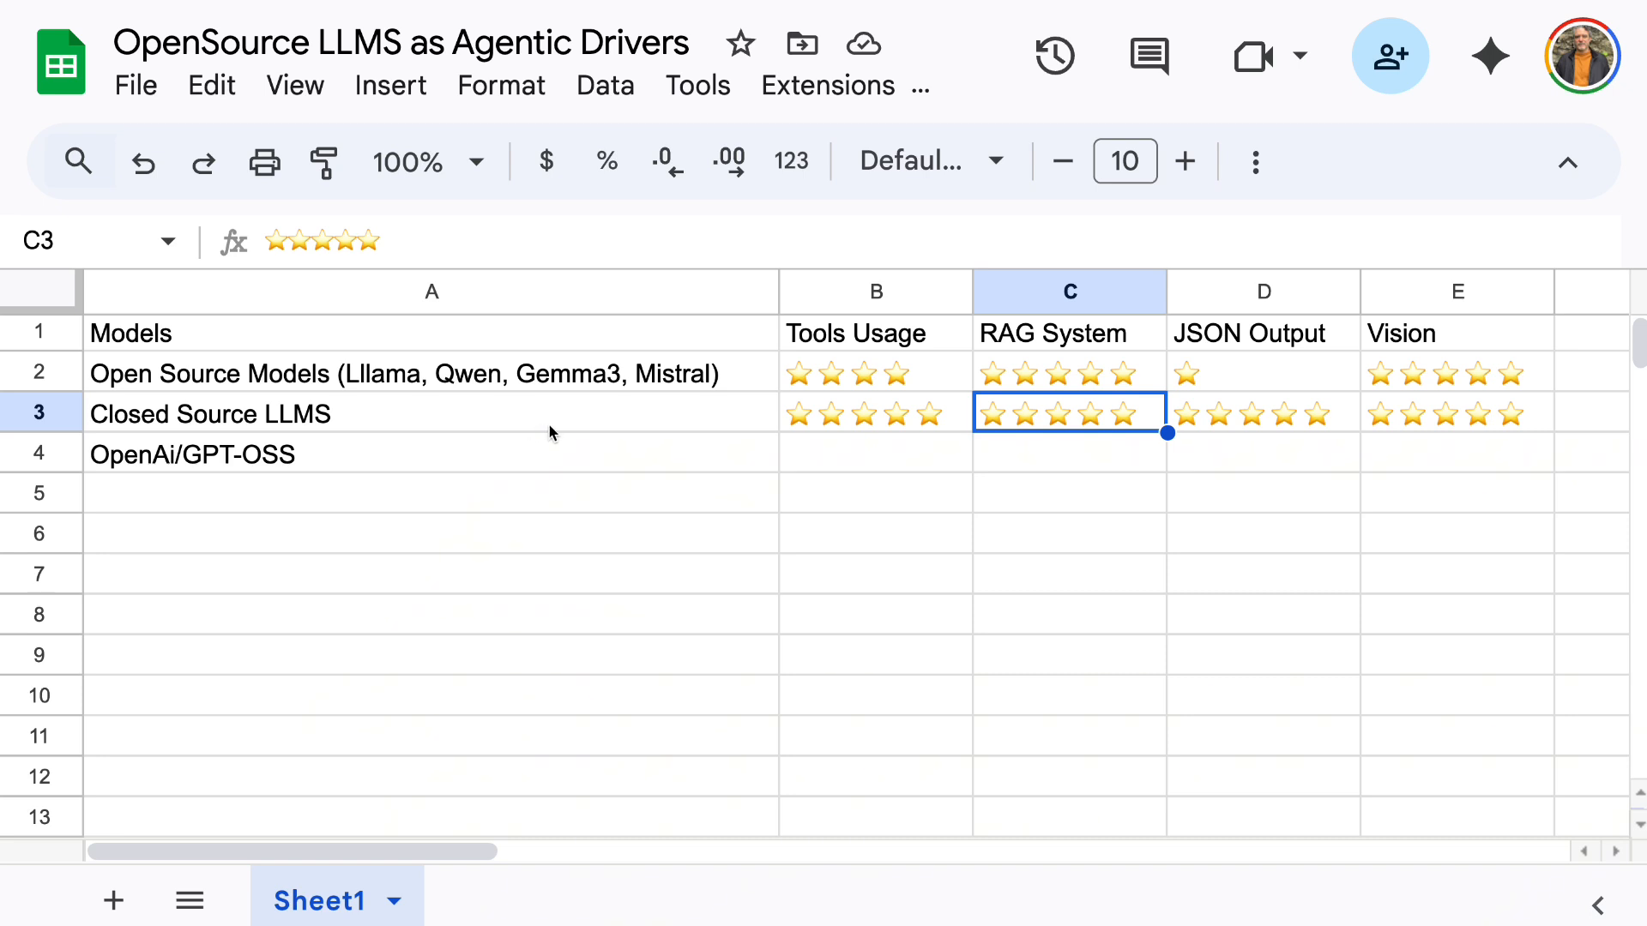
{"action": "mouse_move", "coordinate": [1276, 364]}
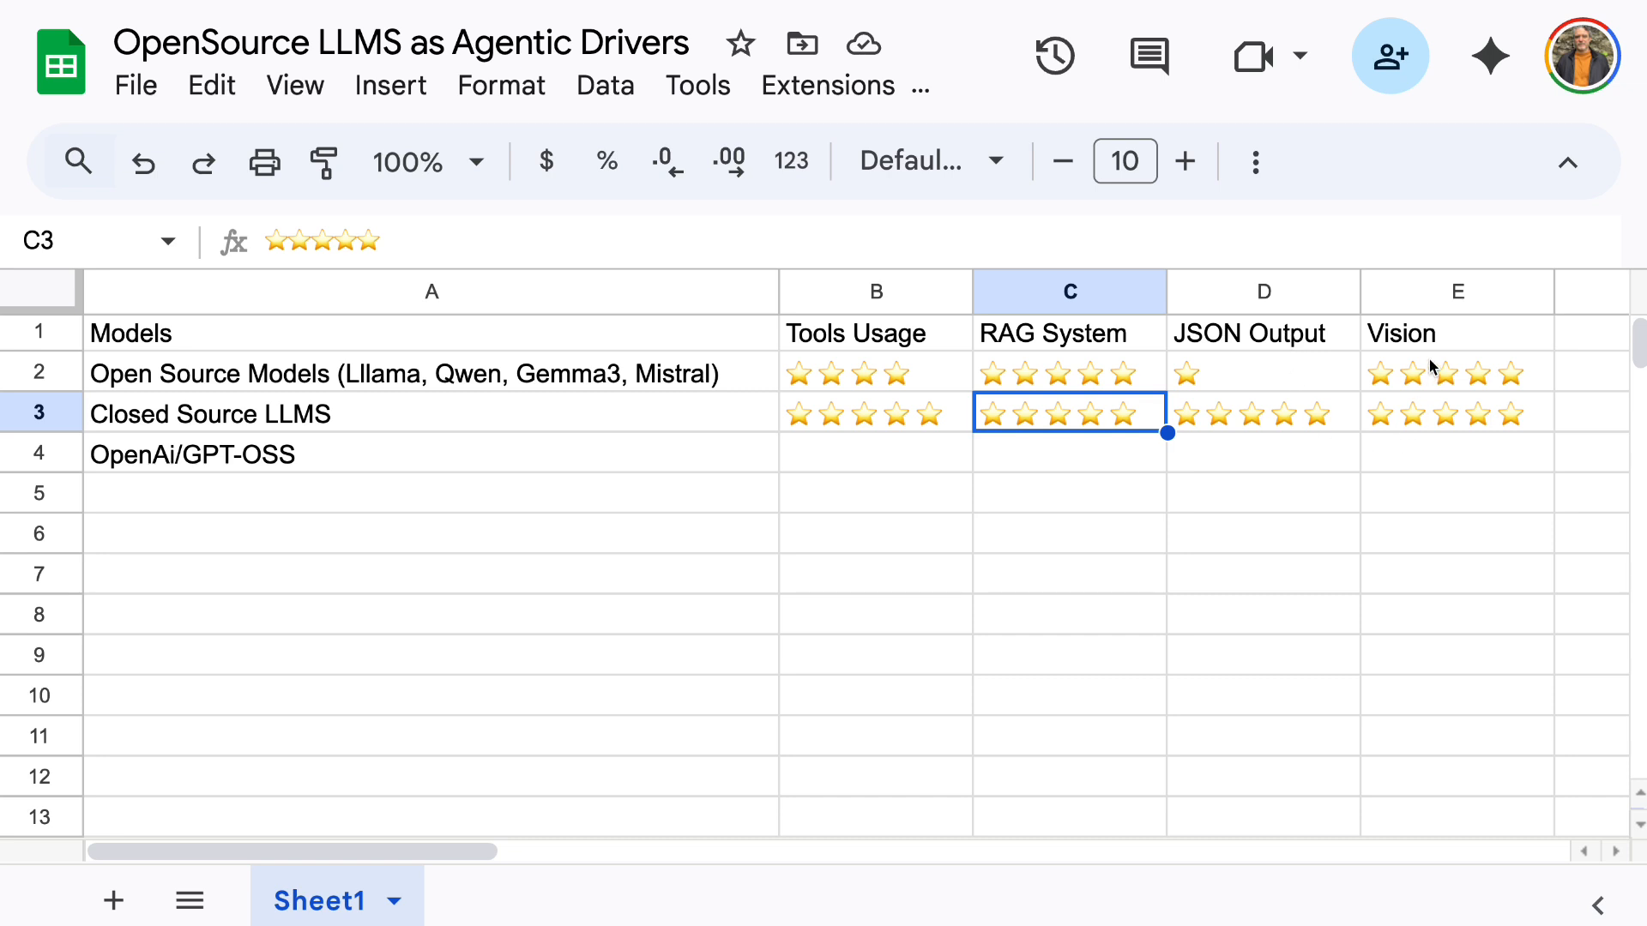
{"action": "mouse_move", "coordinate": [1220, 350]}
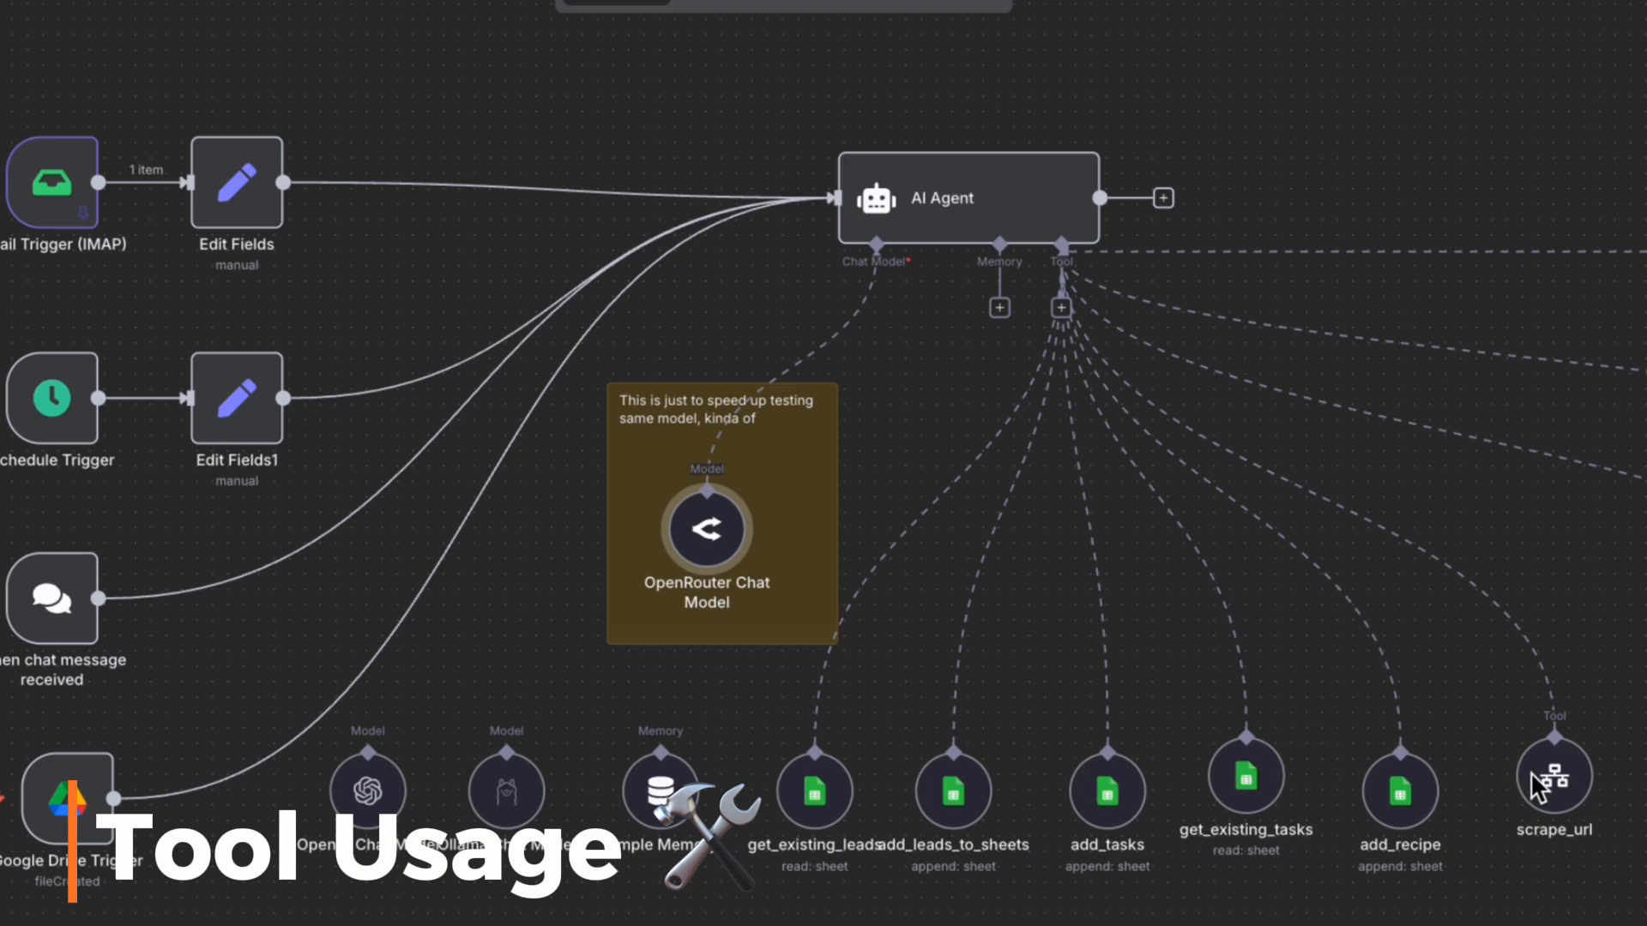
{"action": "mouse_move", "coordinate": [1520, 696]}
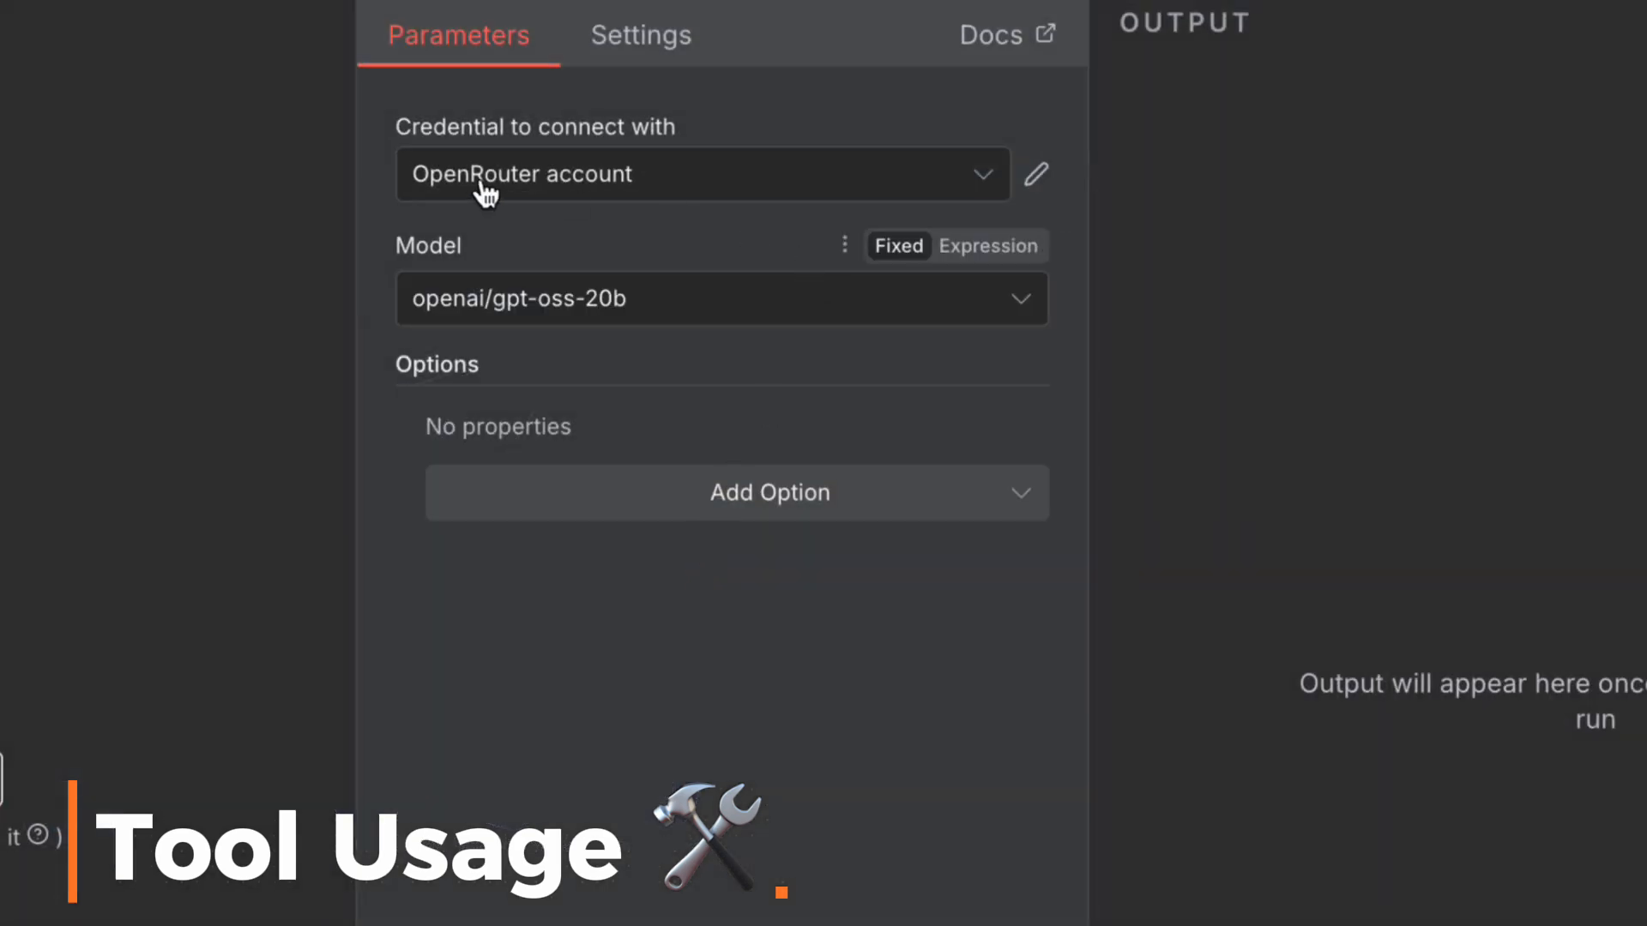
{"action": "mouse_move", "coordinate": [667, 231]}
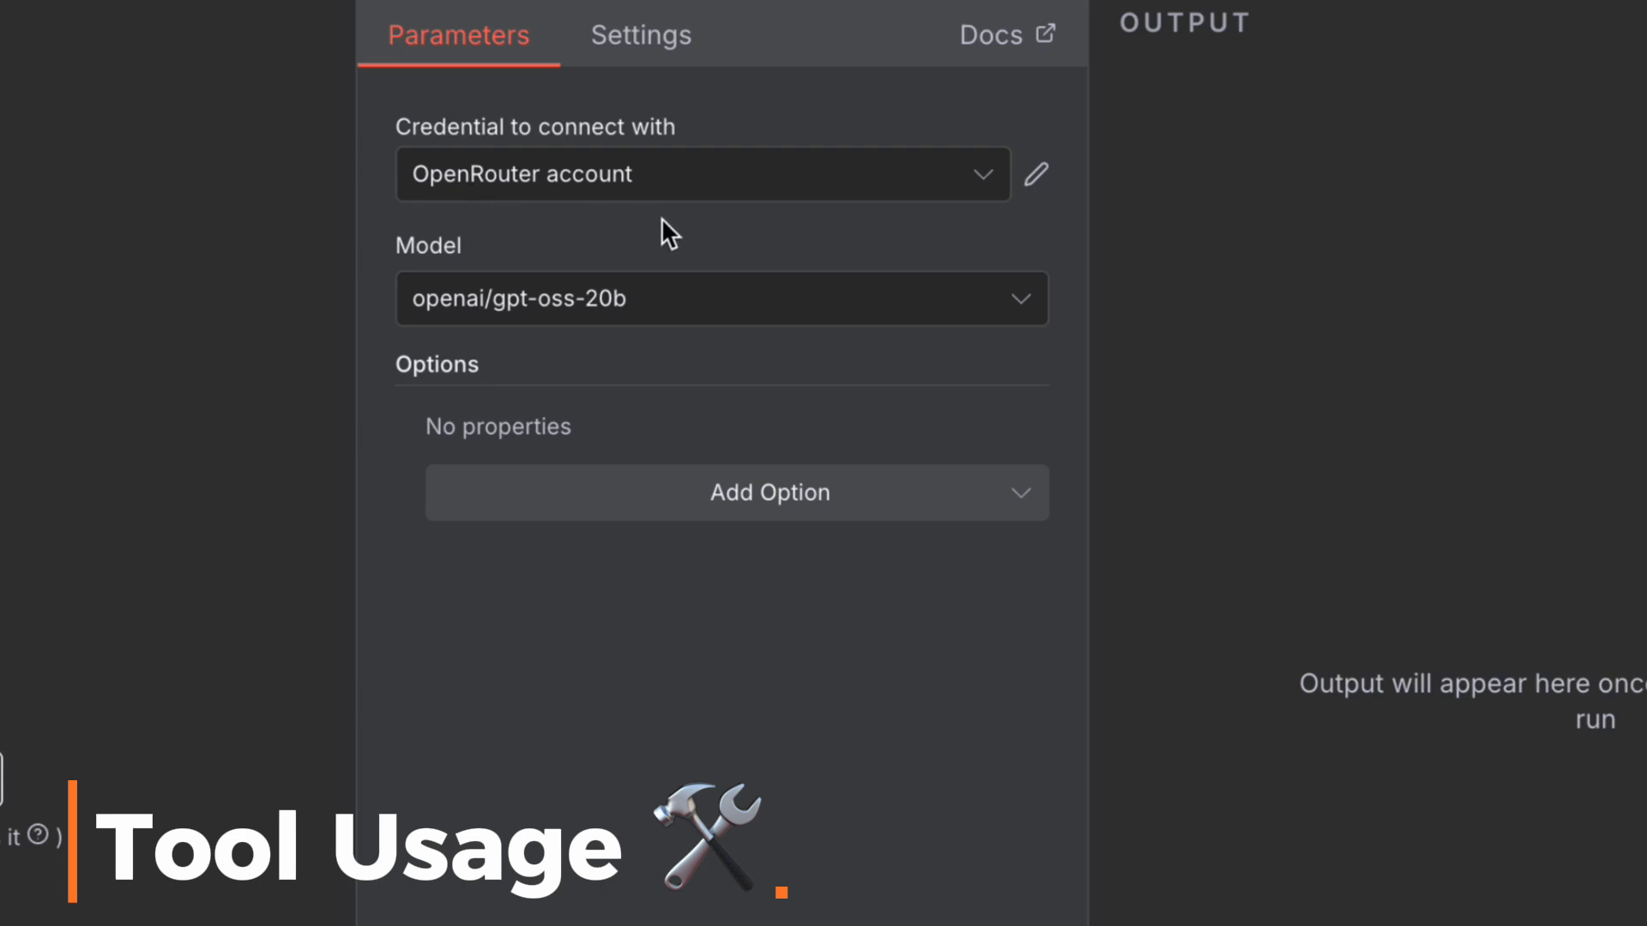
{"action": "mouse_move", "coordinate": [682, 228]}
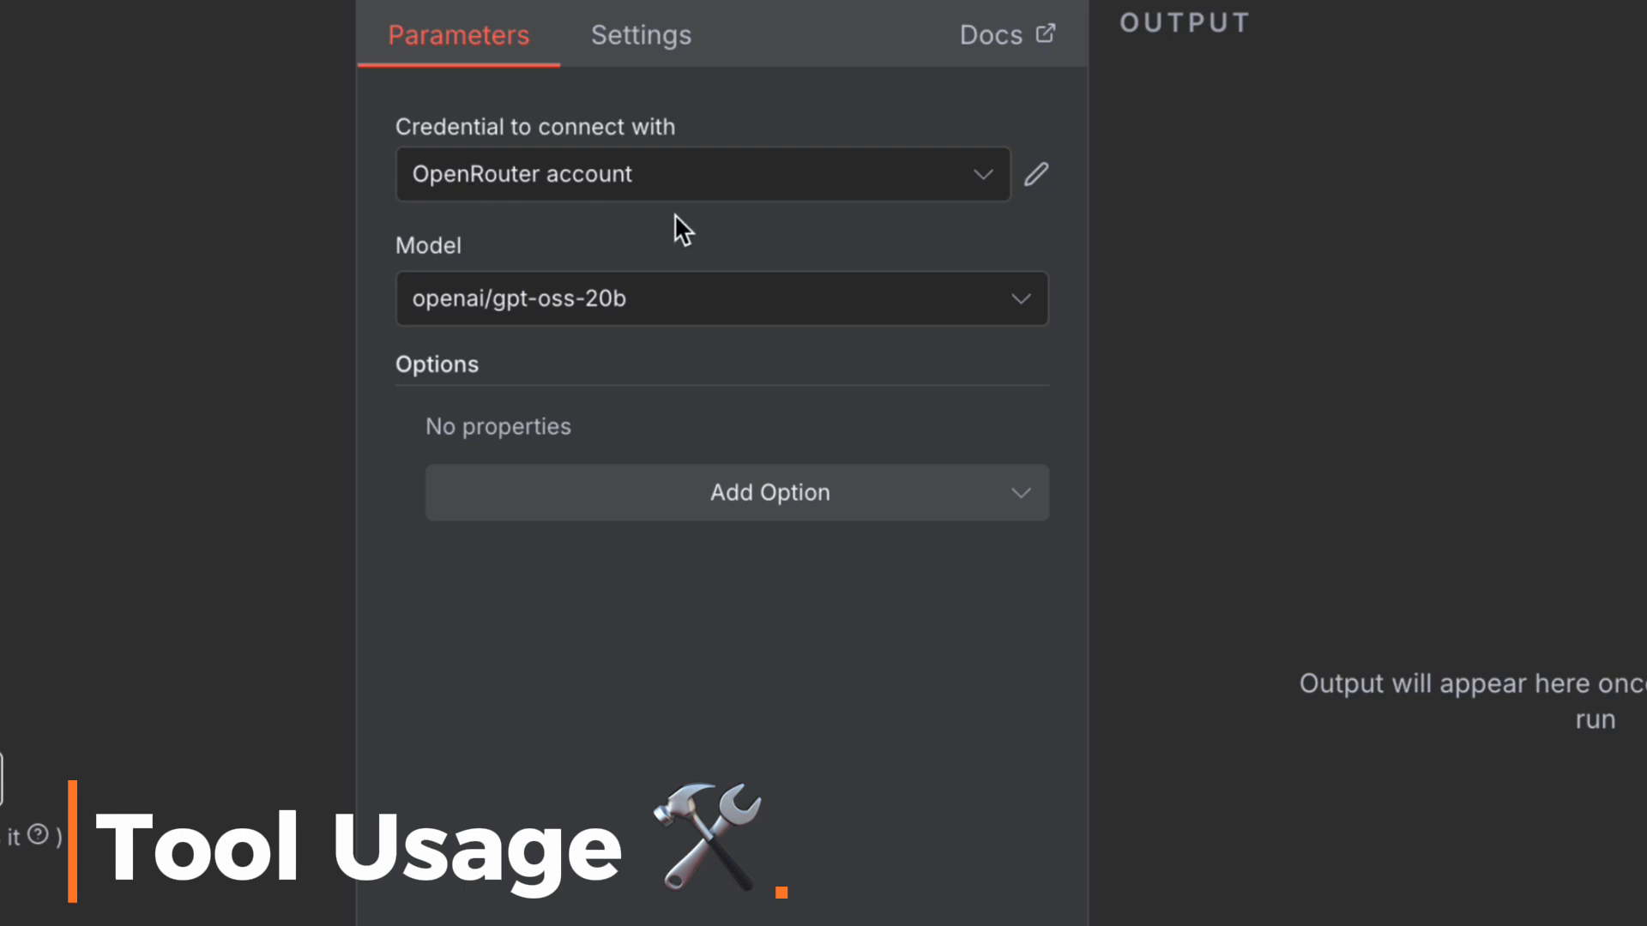
{"action": "mouse_move", "coordinate": [604, 321]}
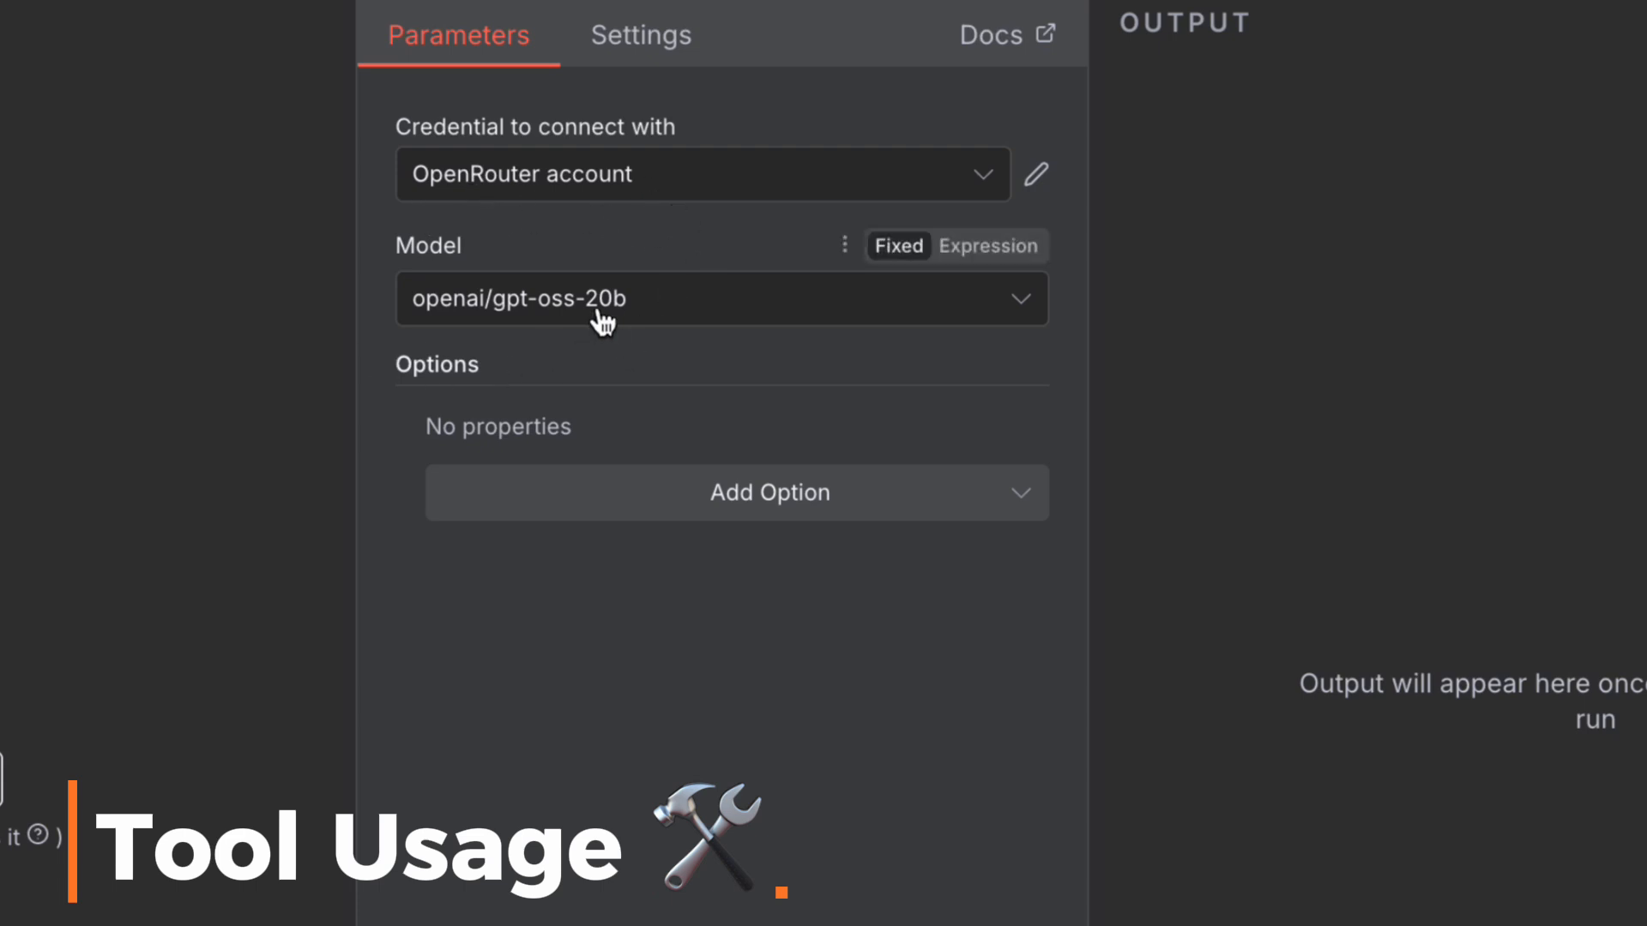
{"action": "mouse_move", "coordinate": [735, 415]}
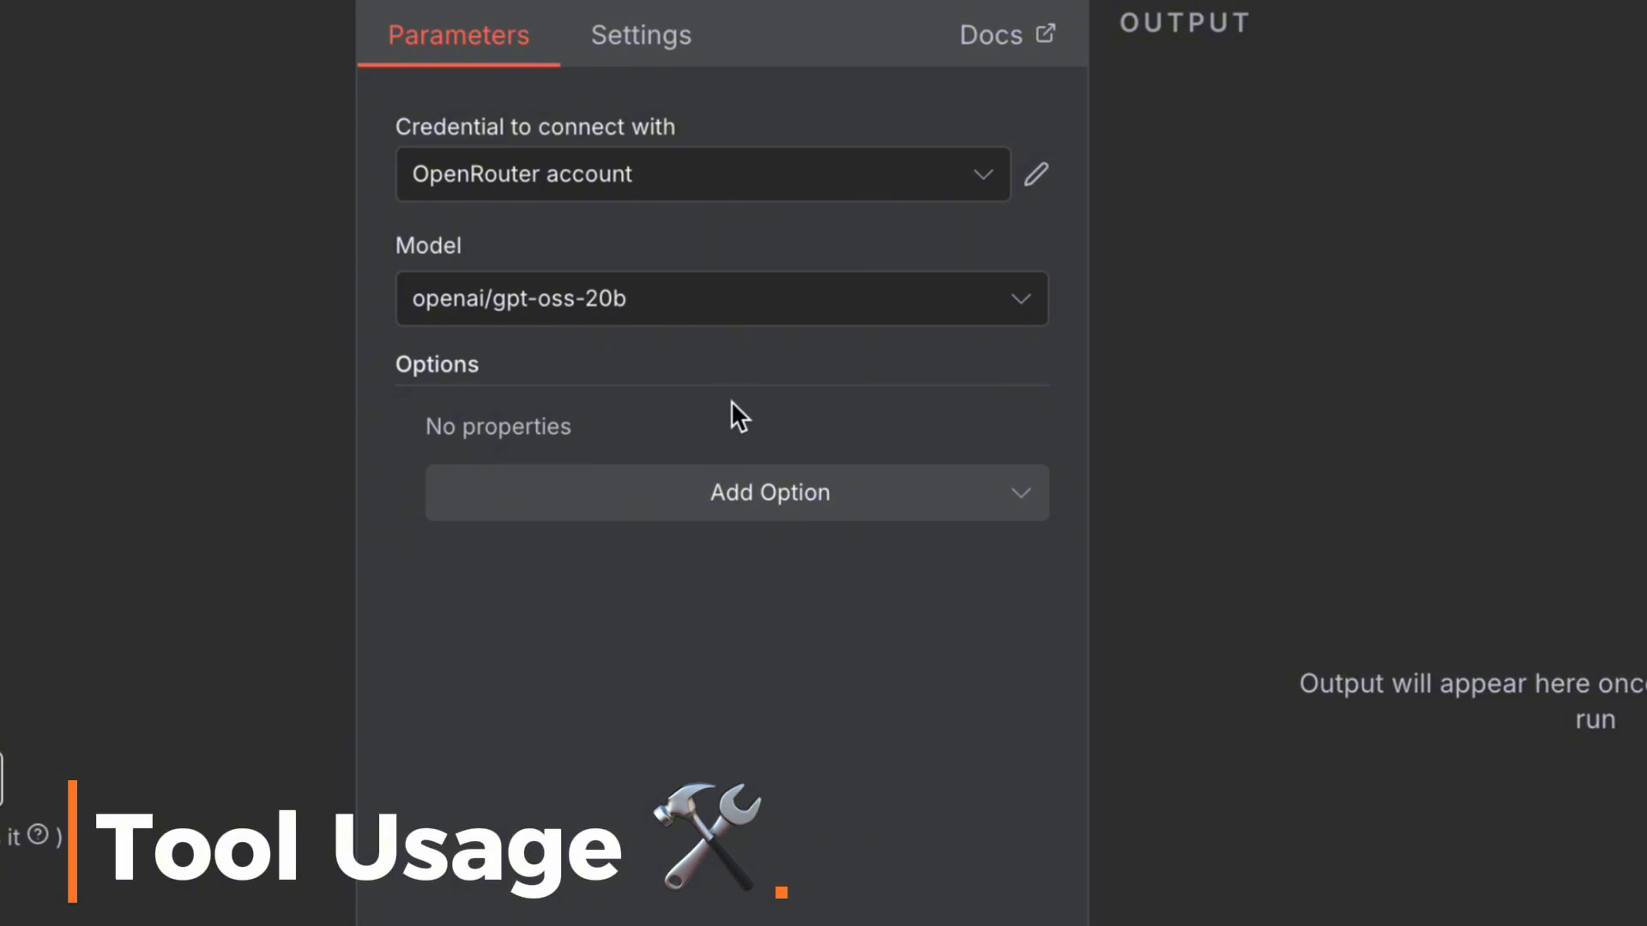
{"action": "mouse_move", "coordinate": [966, 195]}
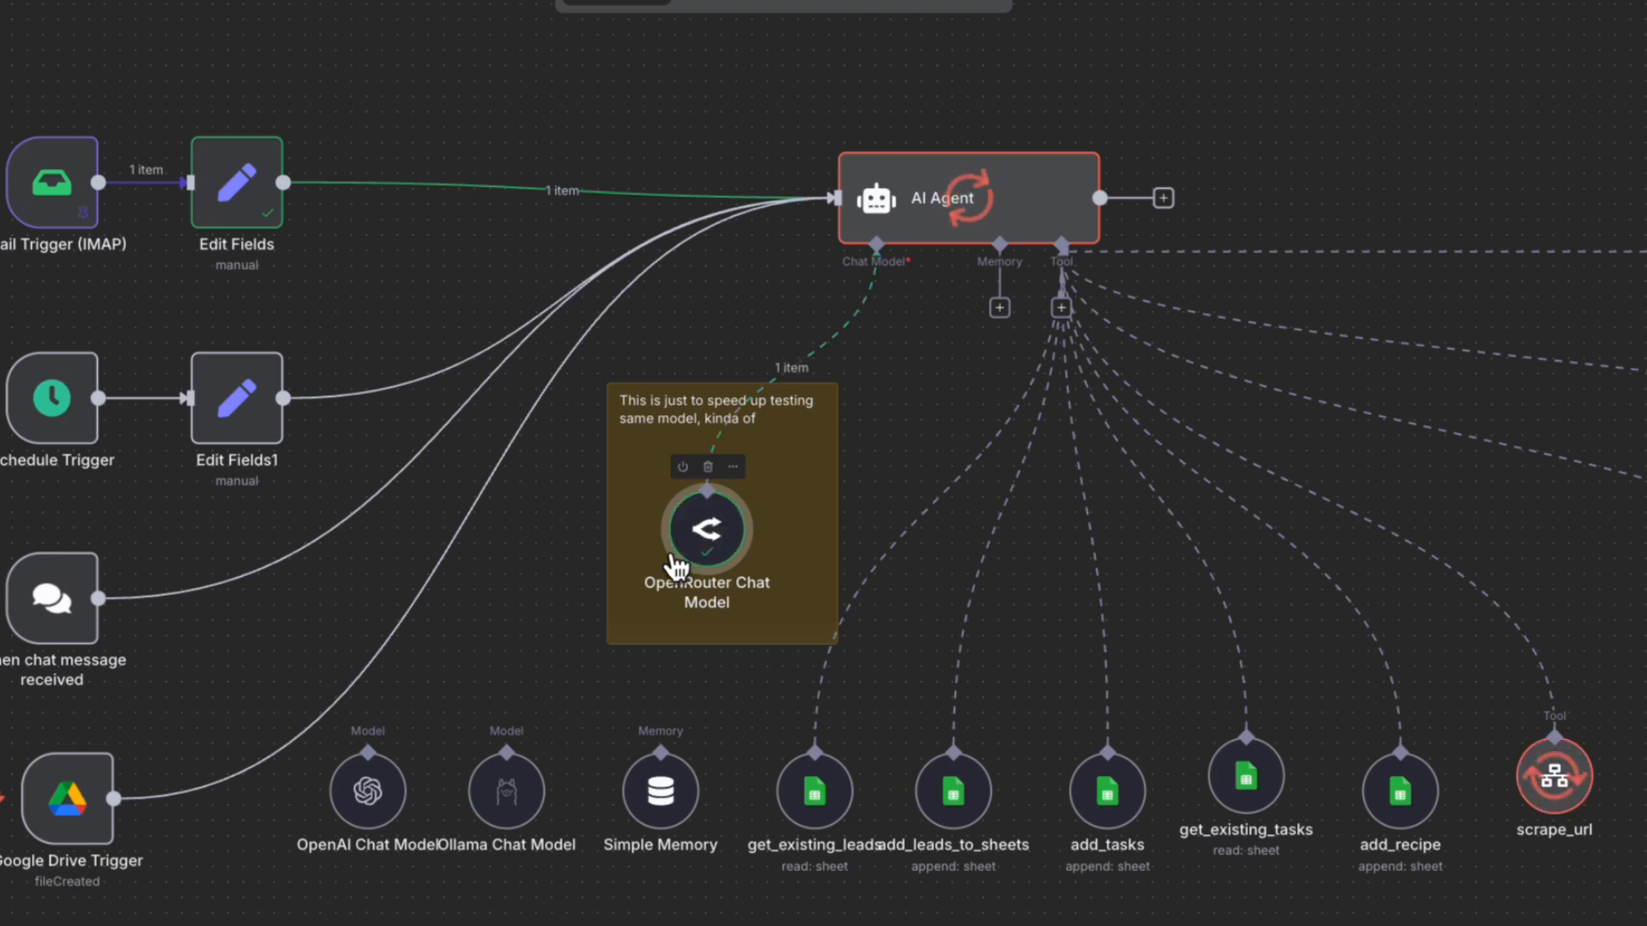
{"action": "mouse_move", "coordinate": [1554, 793]}
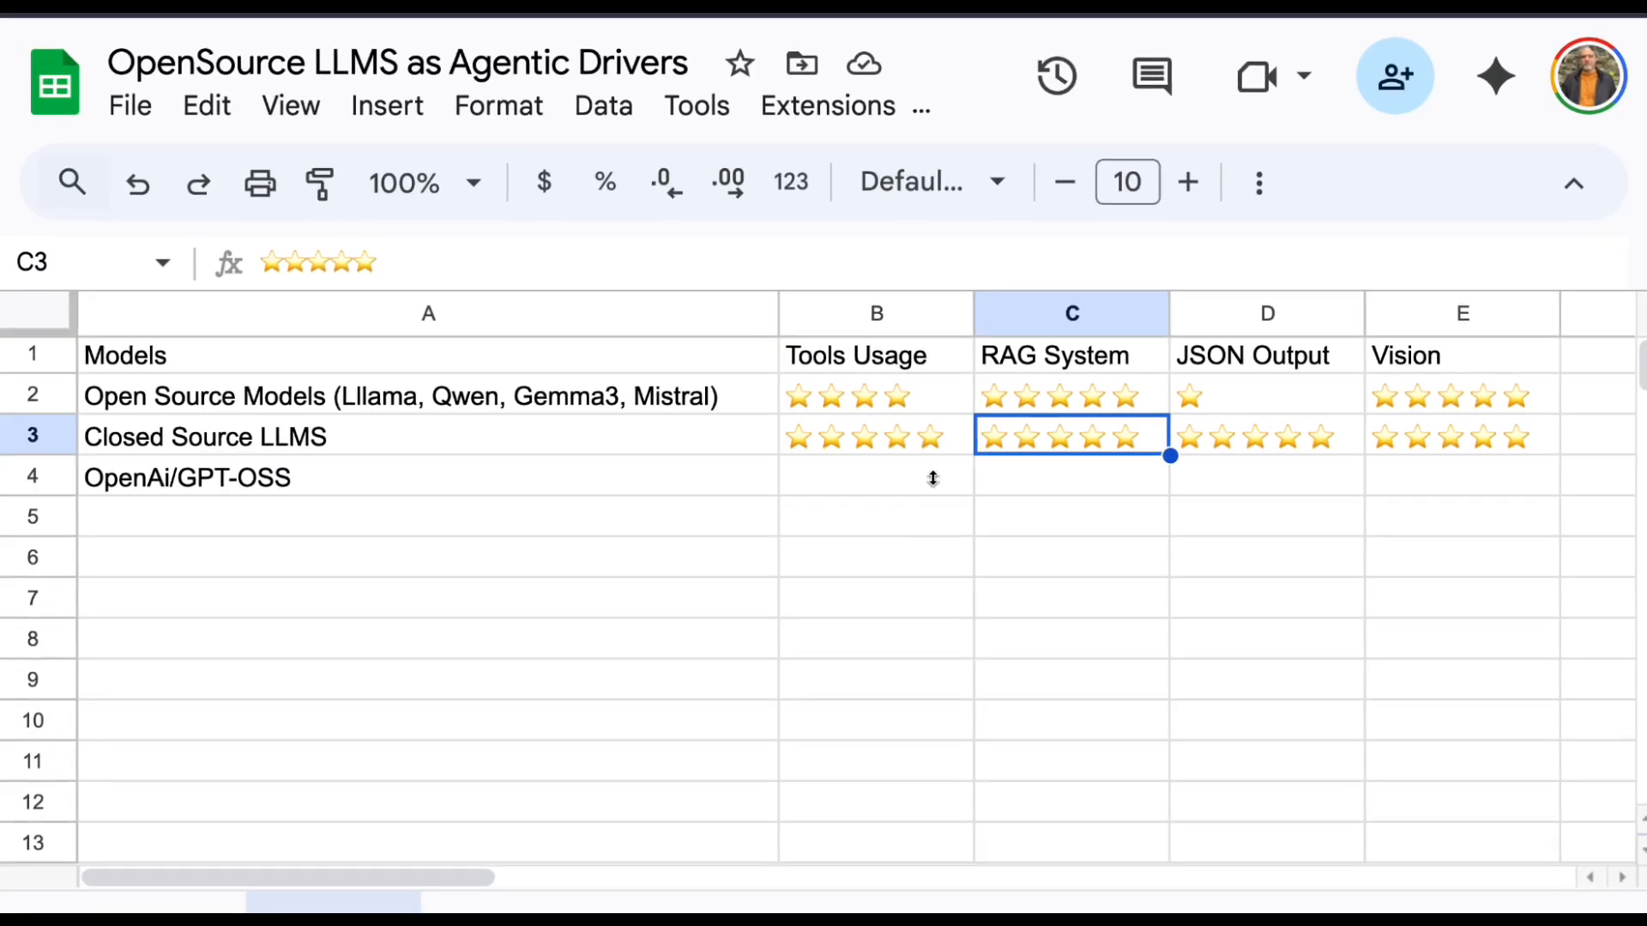
Step: Paste the five-star rating into the GPT-OSS Tools Usage cell B4
{"action": "left_click", "coordinate": [877, 477]}
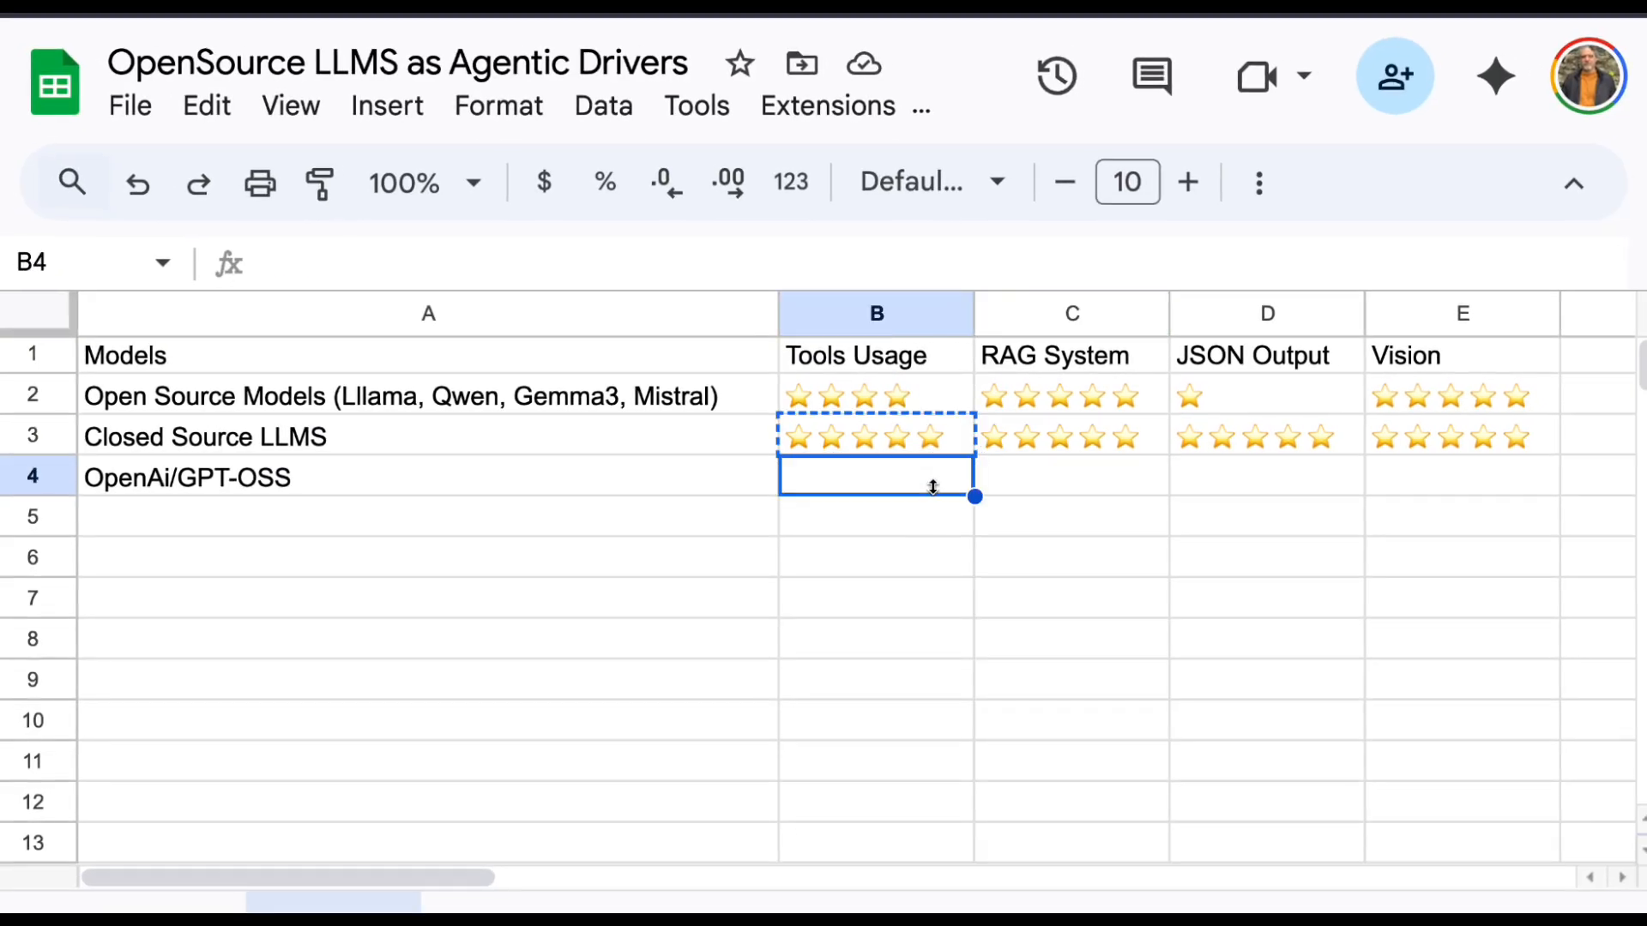
{"action": "key", "text": "ctrl+v"}
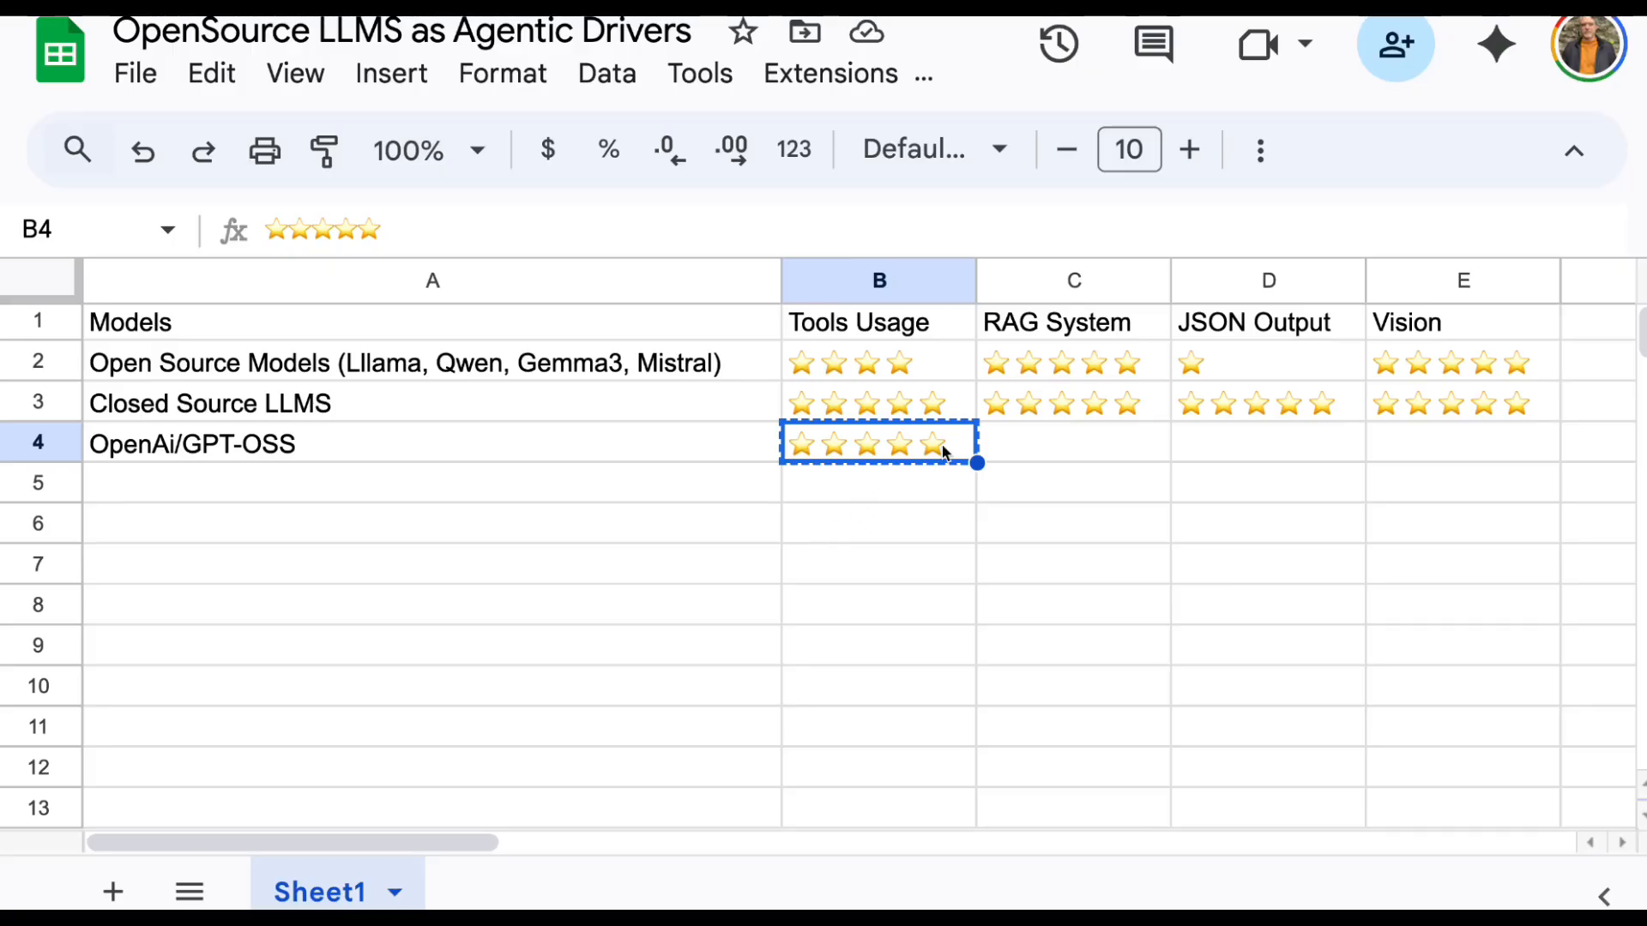
Step: Select a four-star rating to reuse for the JSON Output column
{"action": "left_click", "coordinate": [1072, 443]}
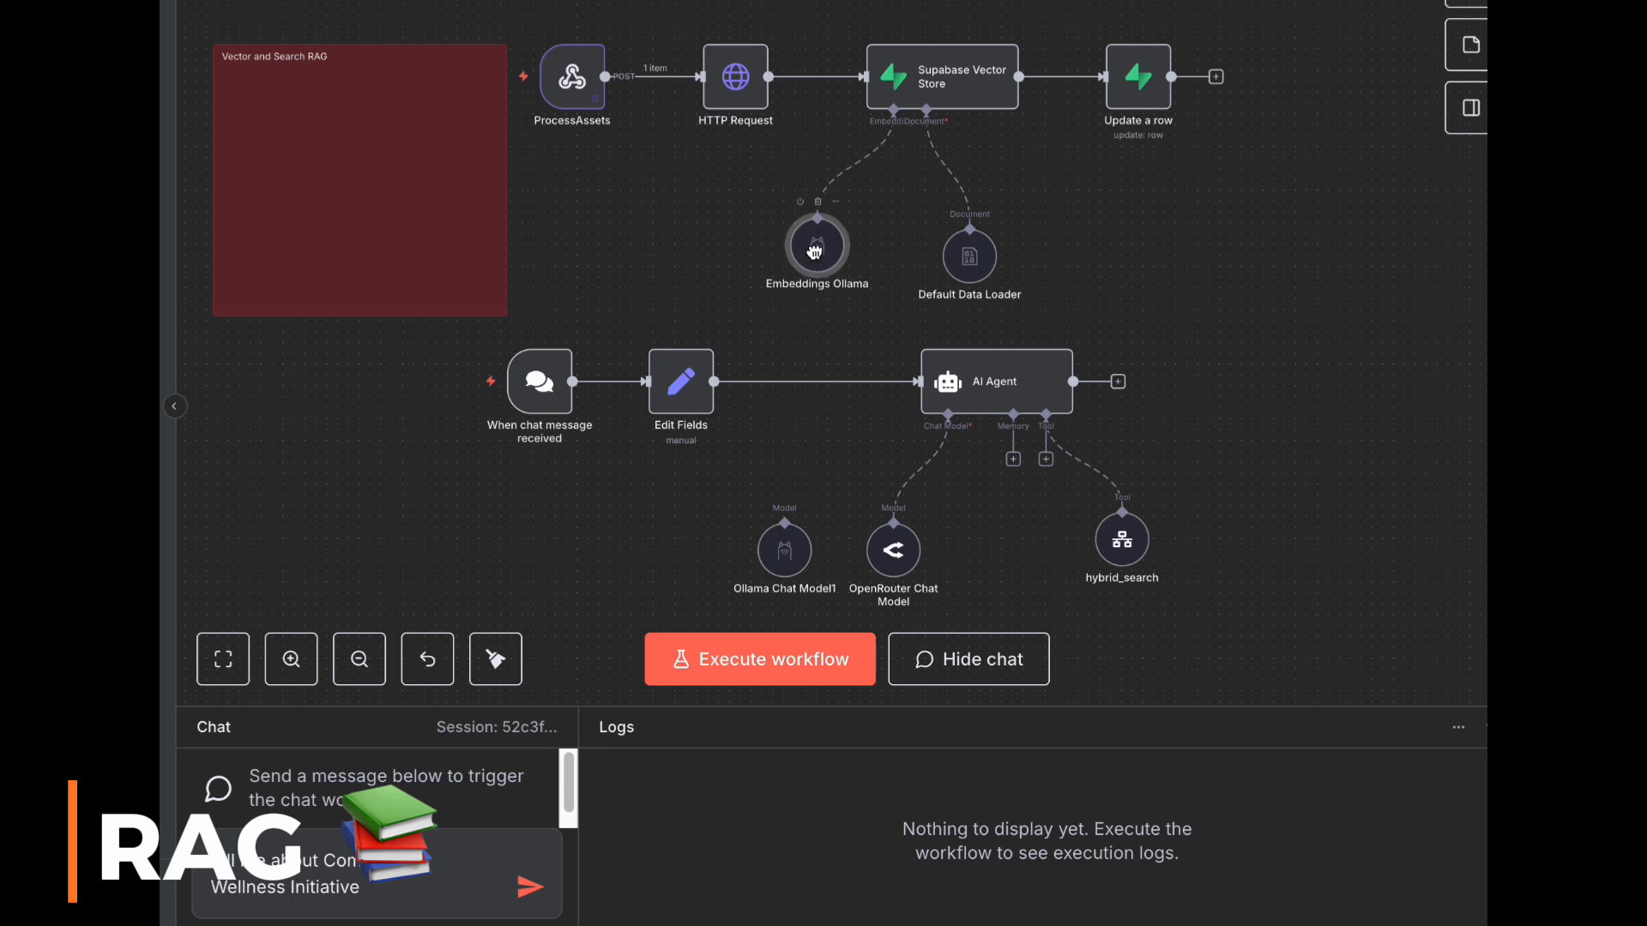
Step: Reposition the Embeddings Ollama node and send the Community Wellness Initiative question to the agent
{"action": "left_click_drag", "start_coordinate": [817, 250], "coordinate": [837, 261]}
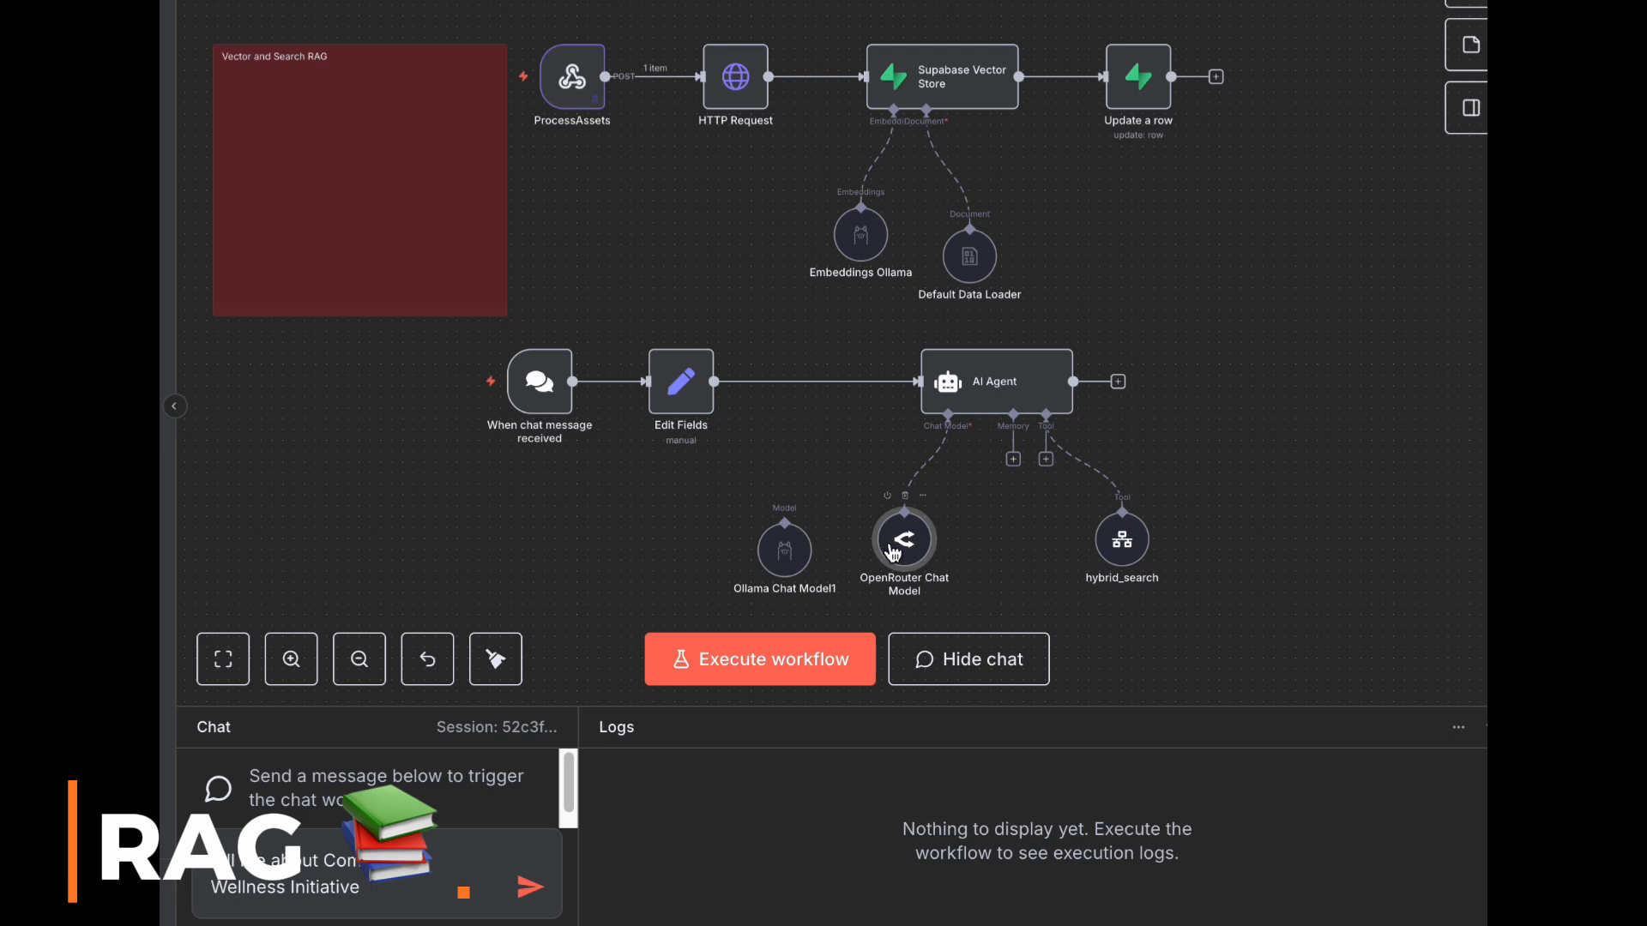
{"action": "mouse_move", "coordinate": [1153, 580]}
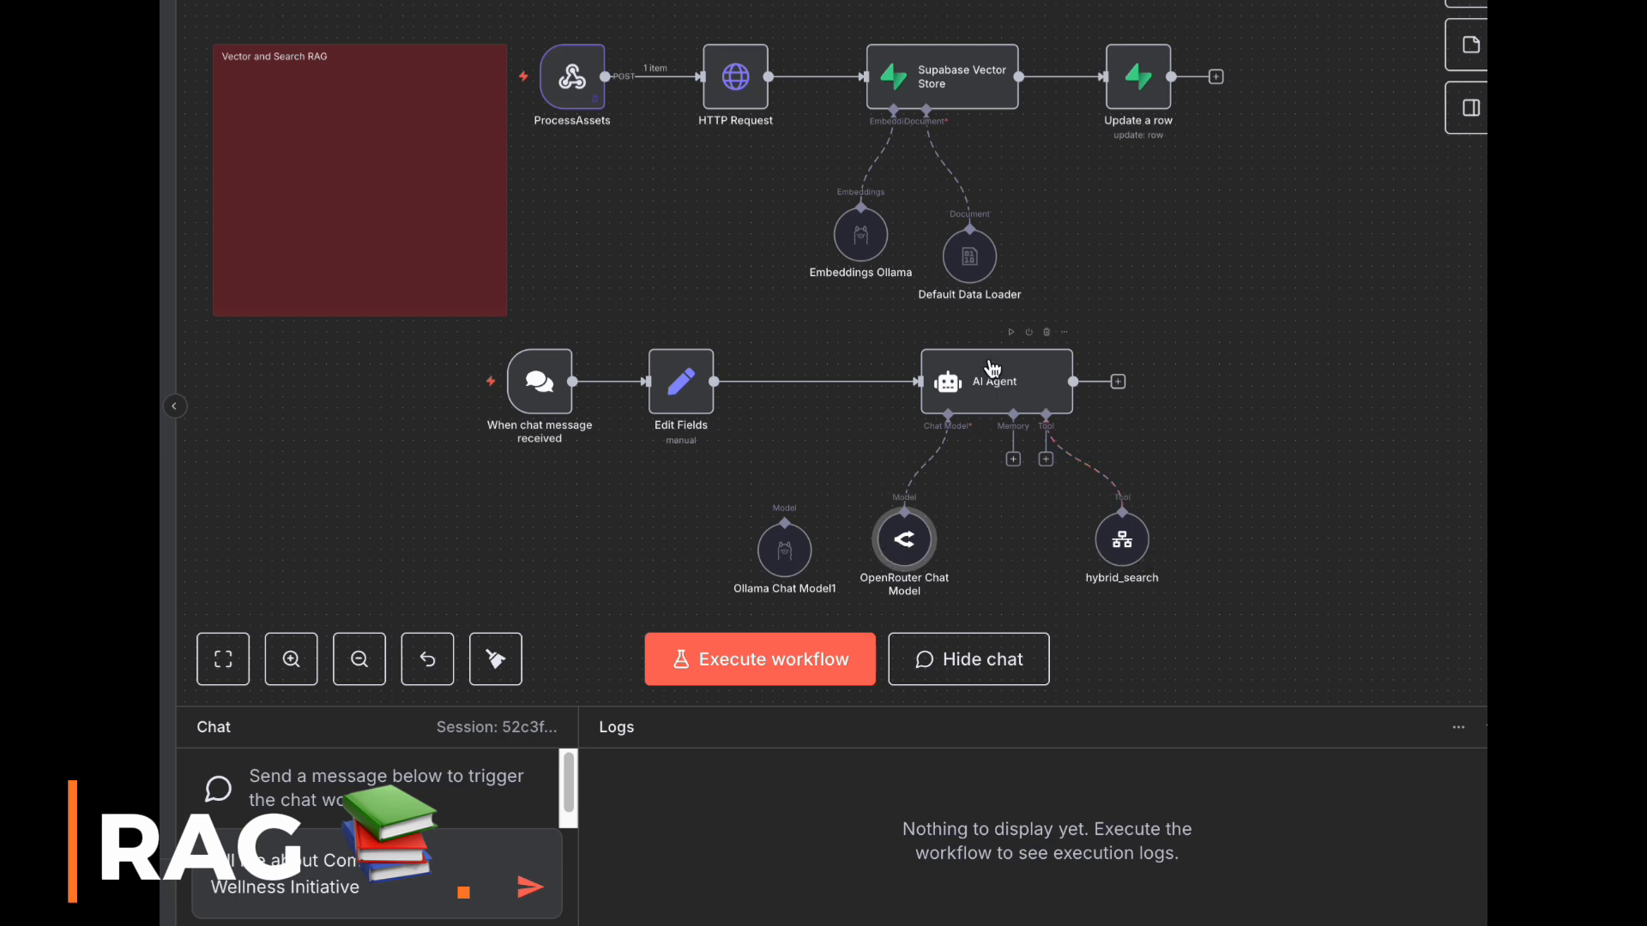
{"action": "mouse_move", "coordinate": [759, 658]}
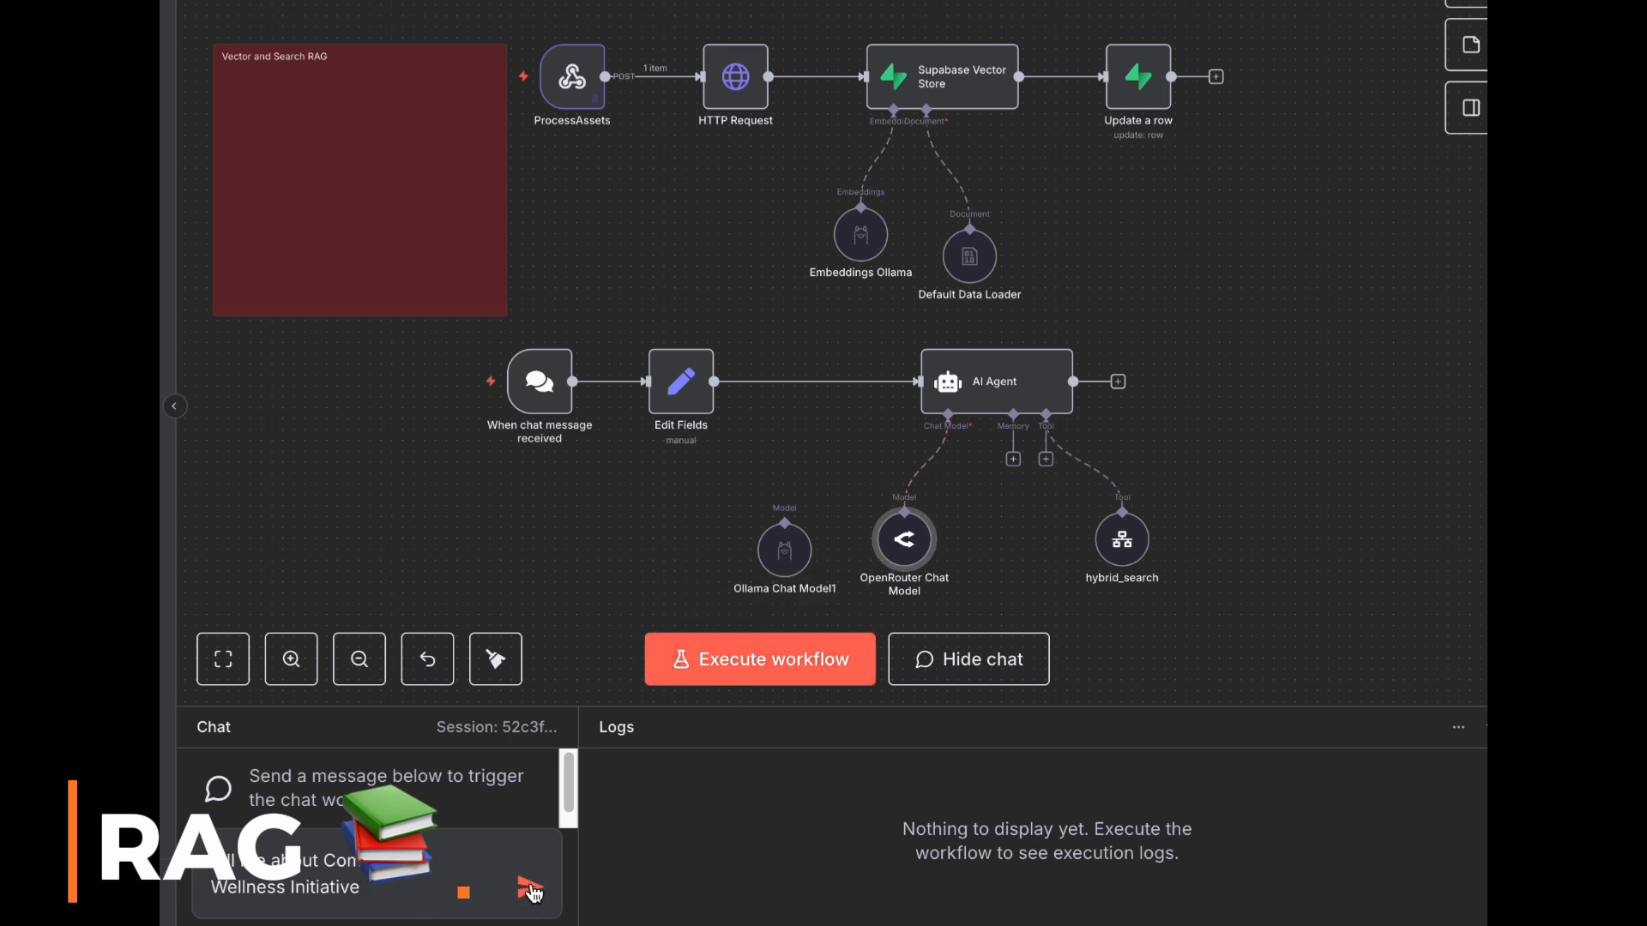
{"action": "left_click", "coordinate": [530, 887]}
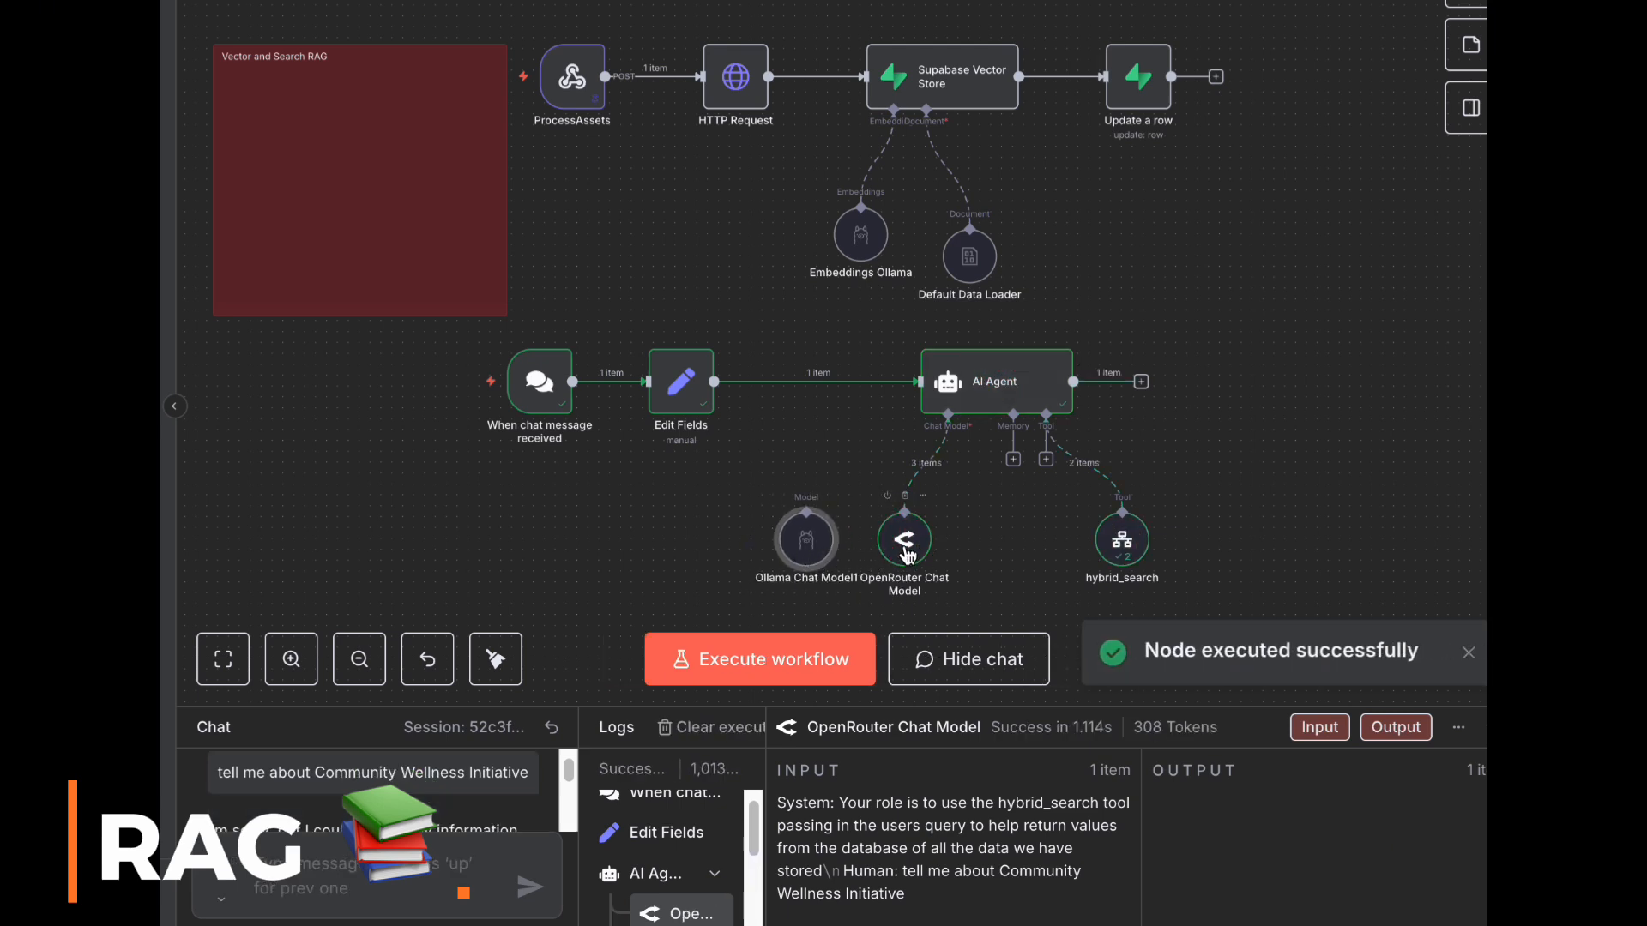
{"action": "mouse_move", "coordinate": [971, 527]}
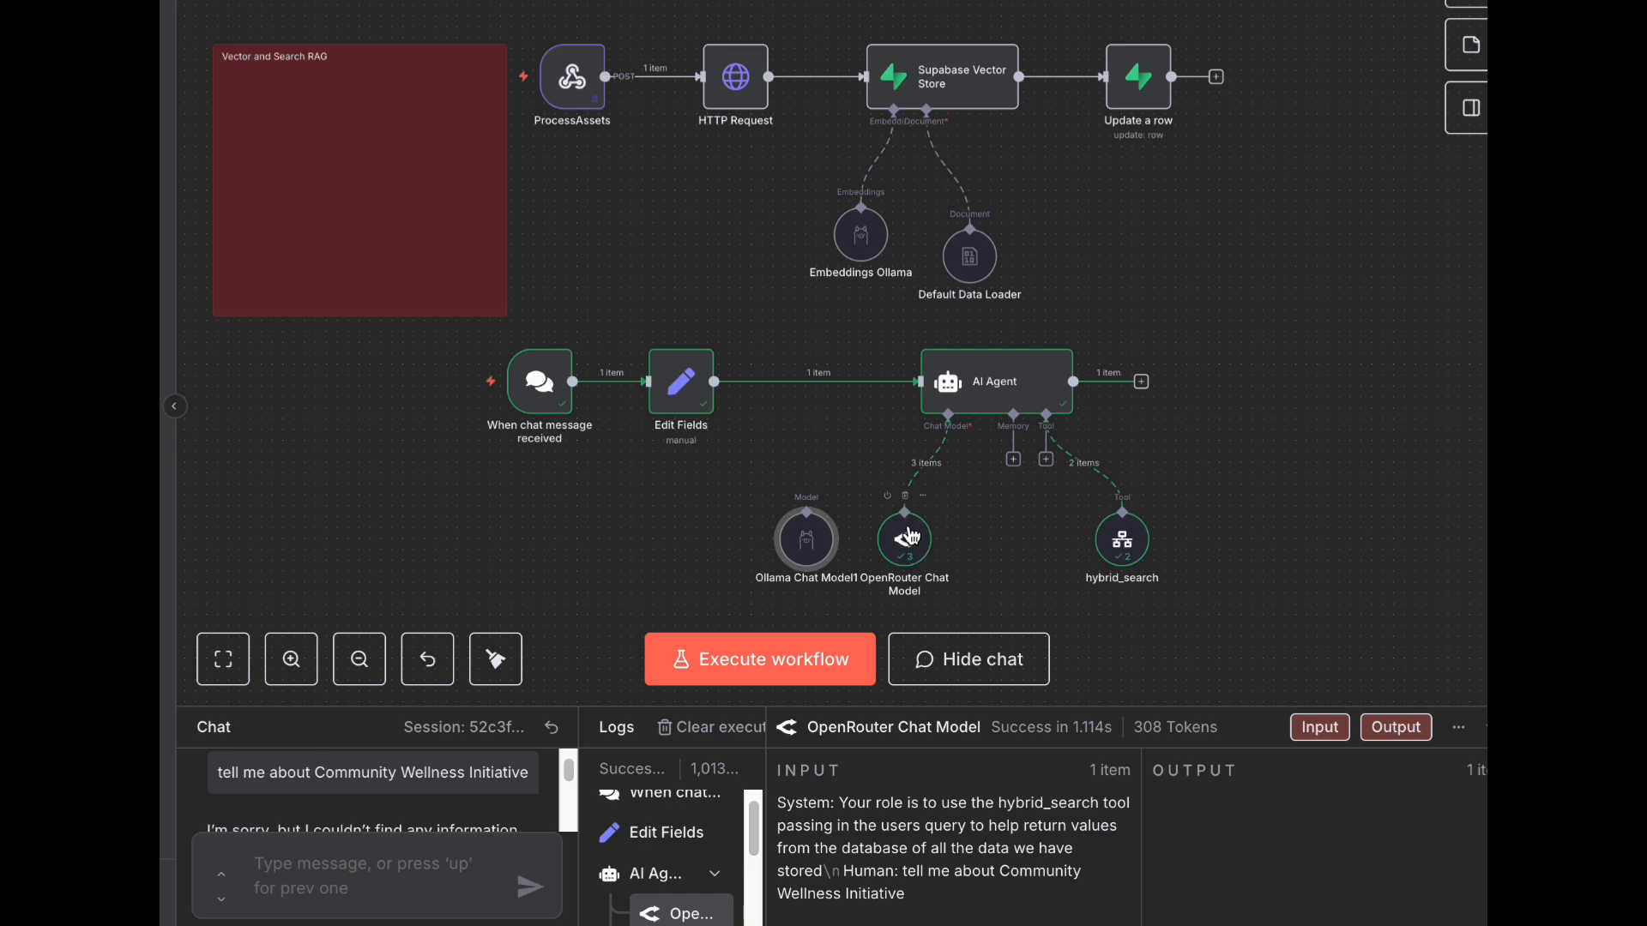
{"action": "mouse_move", "coordinate": [998, 576]}
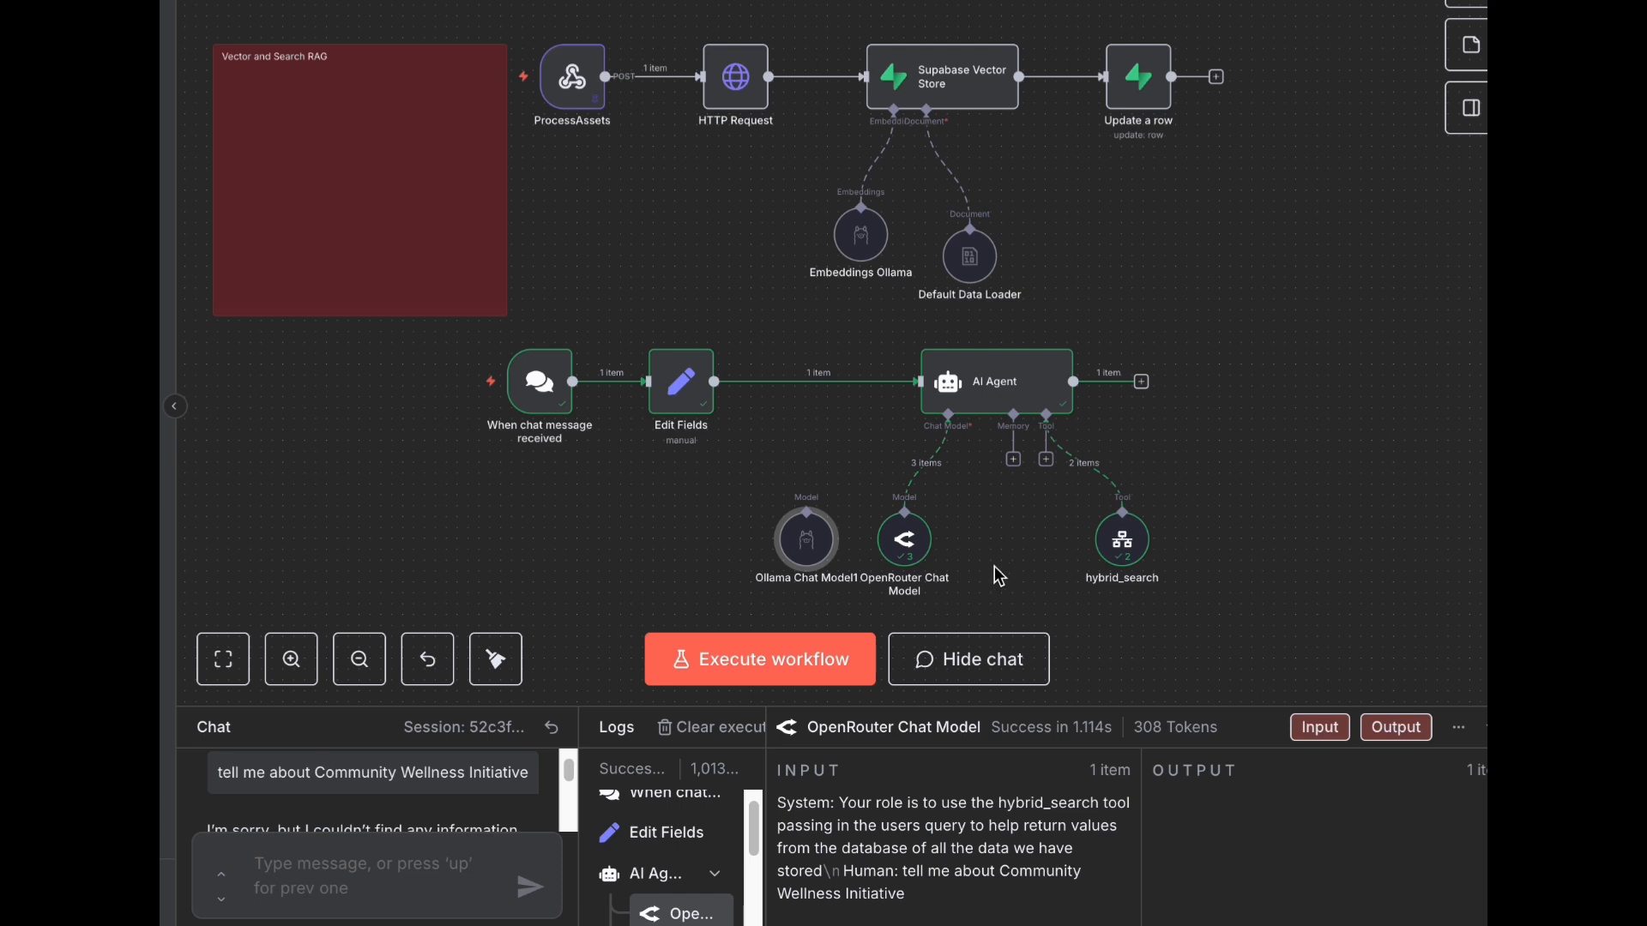
{"action": "mouse_move", "coordinate": [959, 546]}
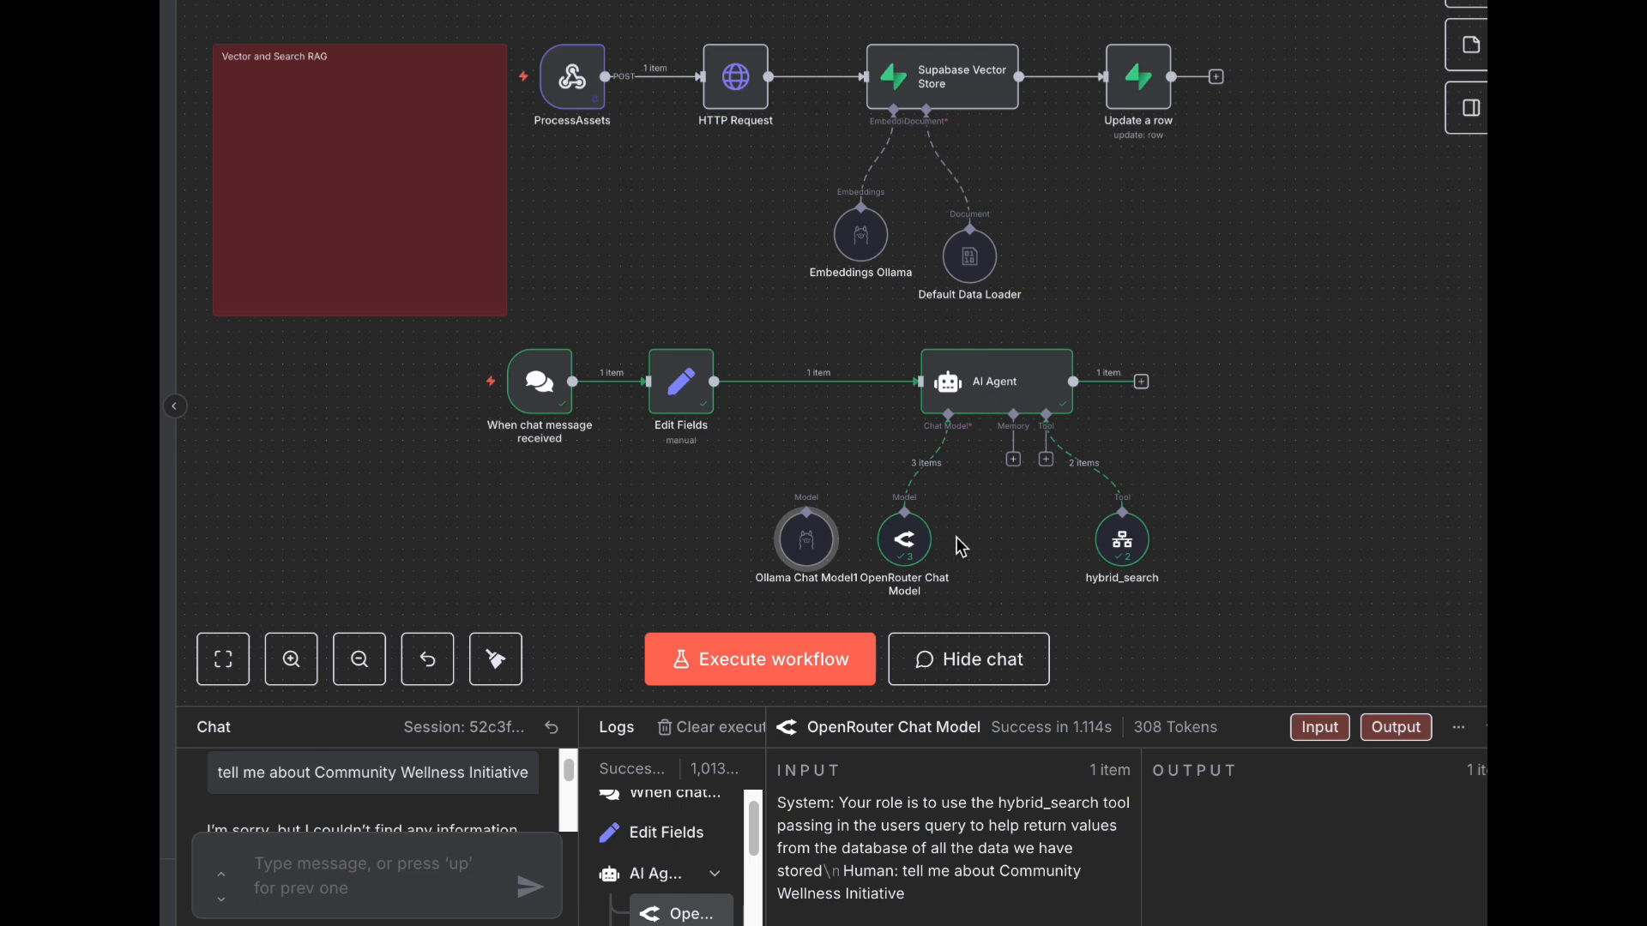
{"action": "mouse_move", "coordinate": [731, 535]}
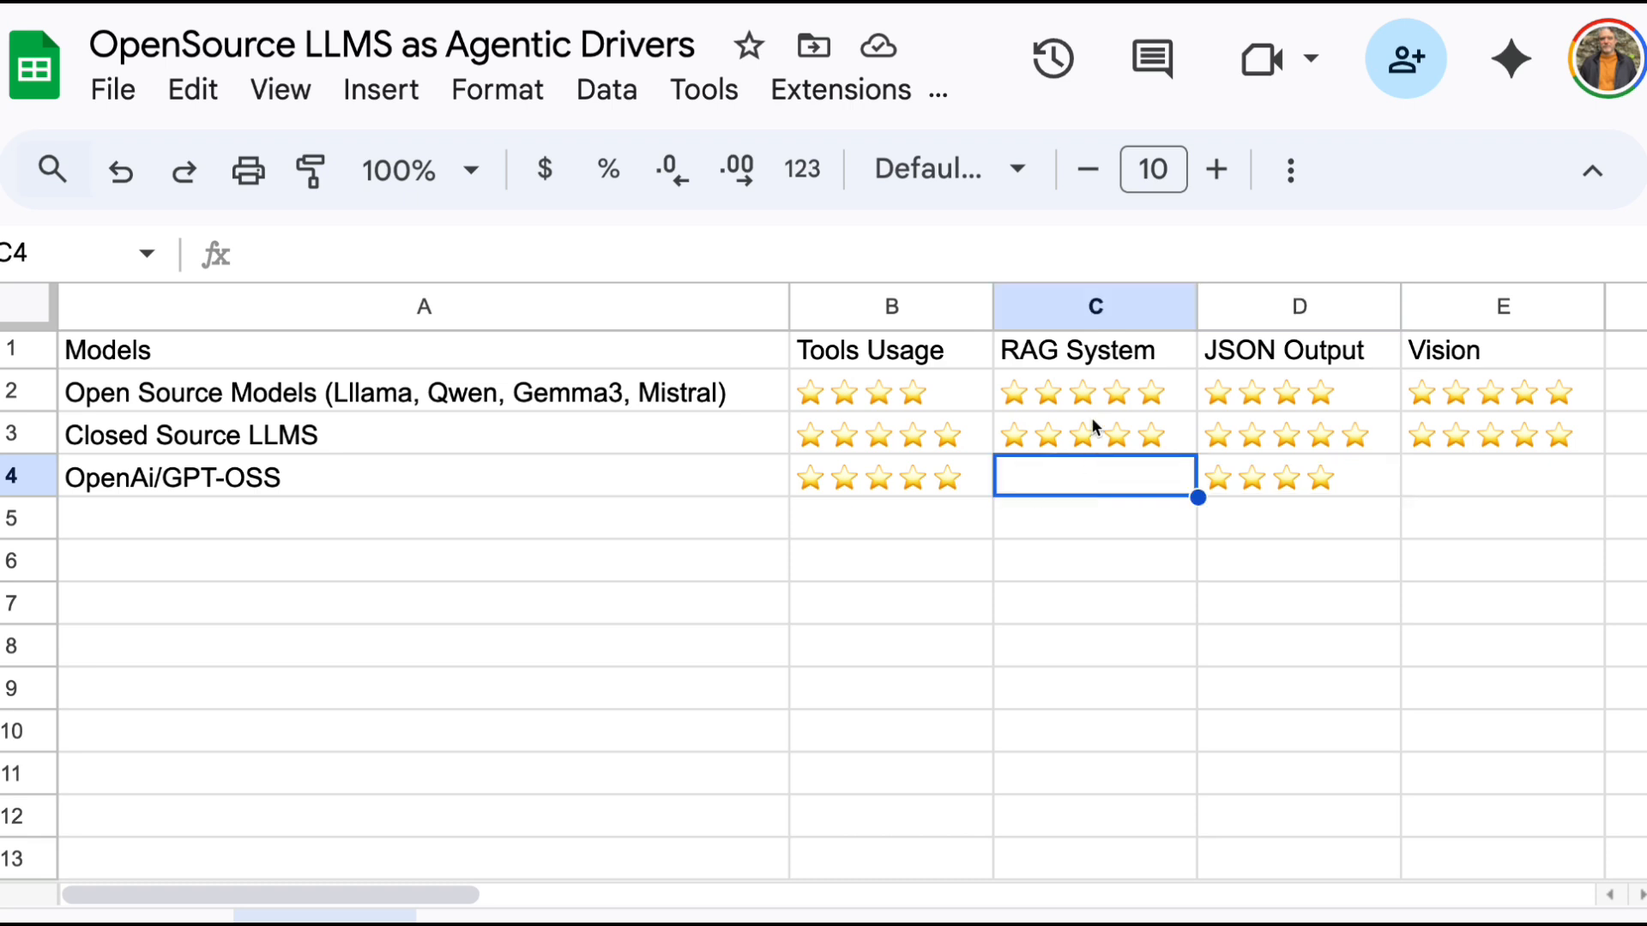
Step: Paste the five-star rating into the GPT-OSS RAG System cell C4
{"action": "key", "text": "ctrl+v"}
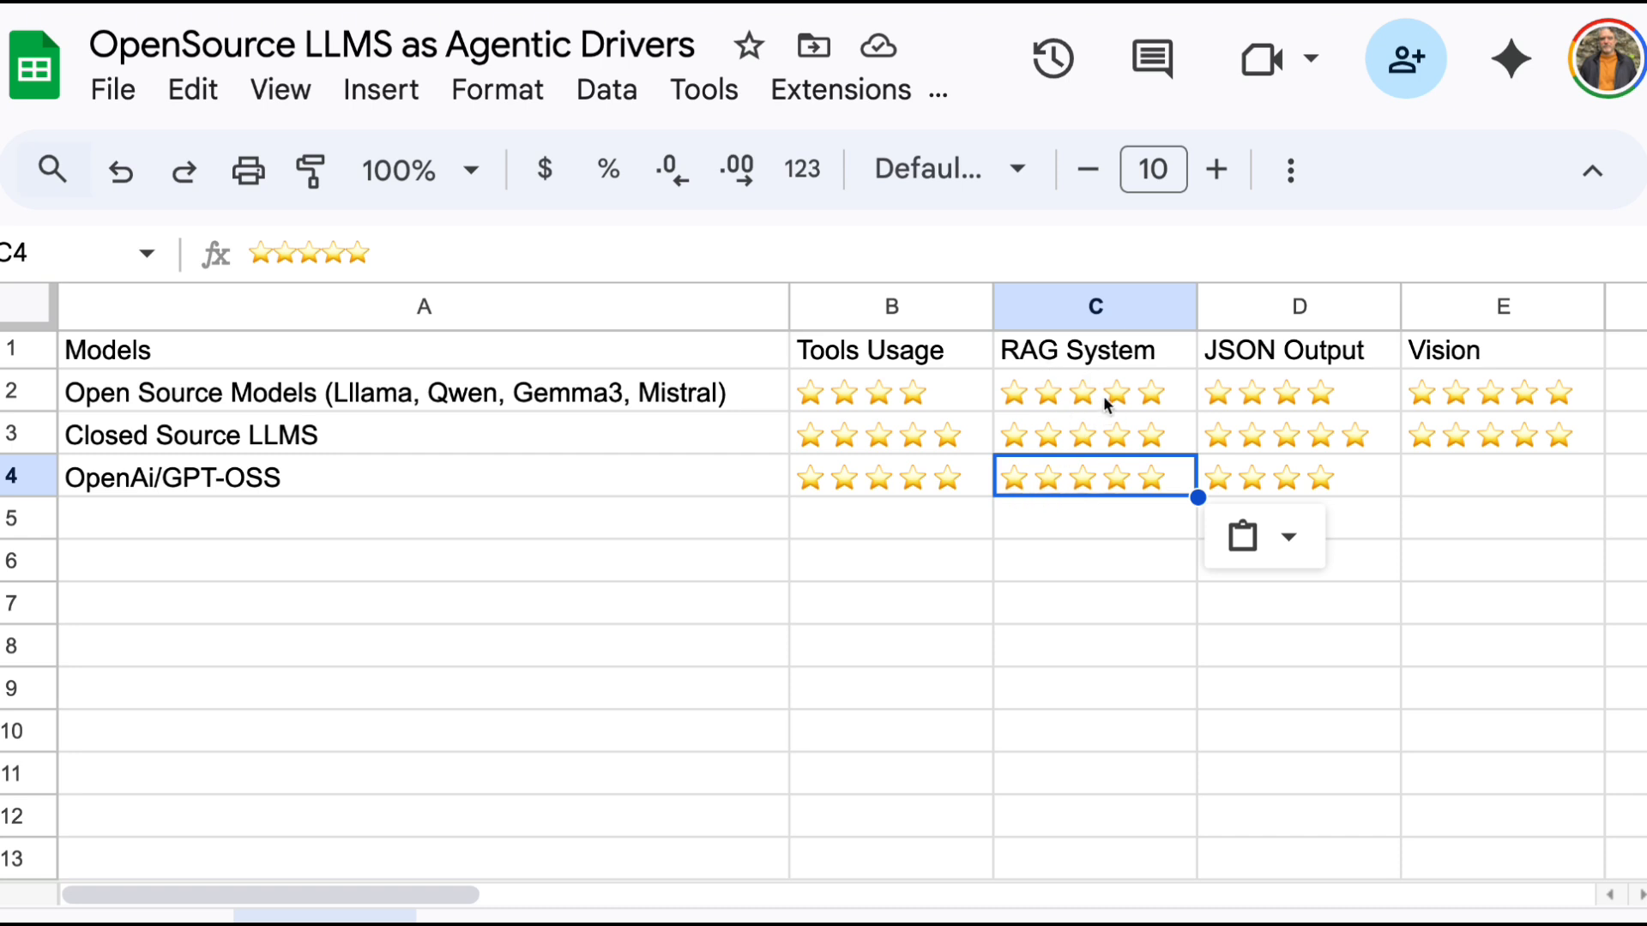
{"action": "mouse_move", "coordinate": [1051, 484]}
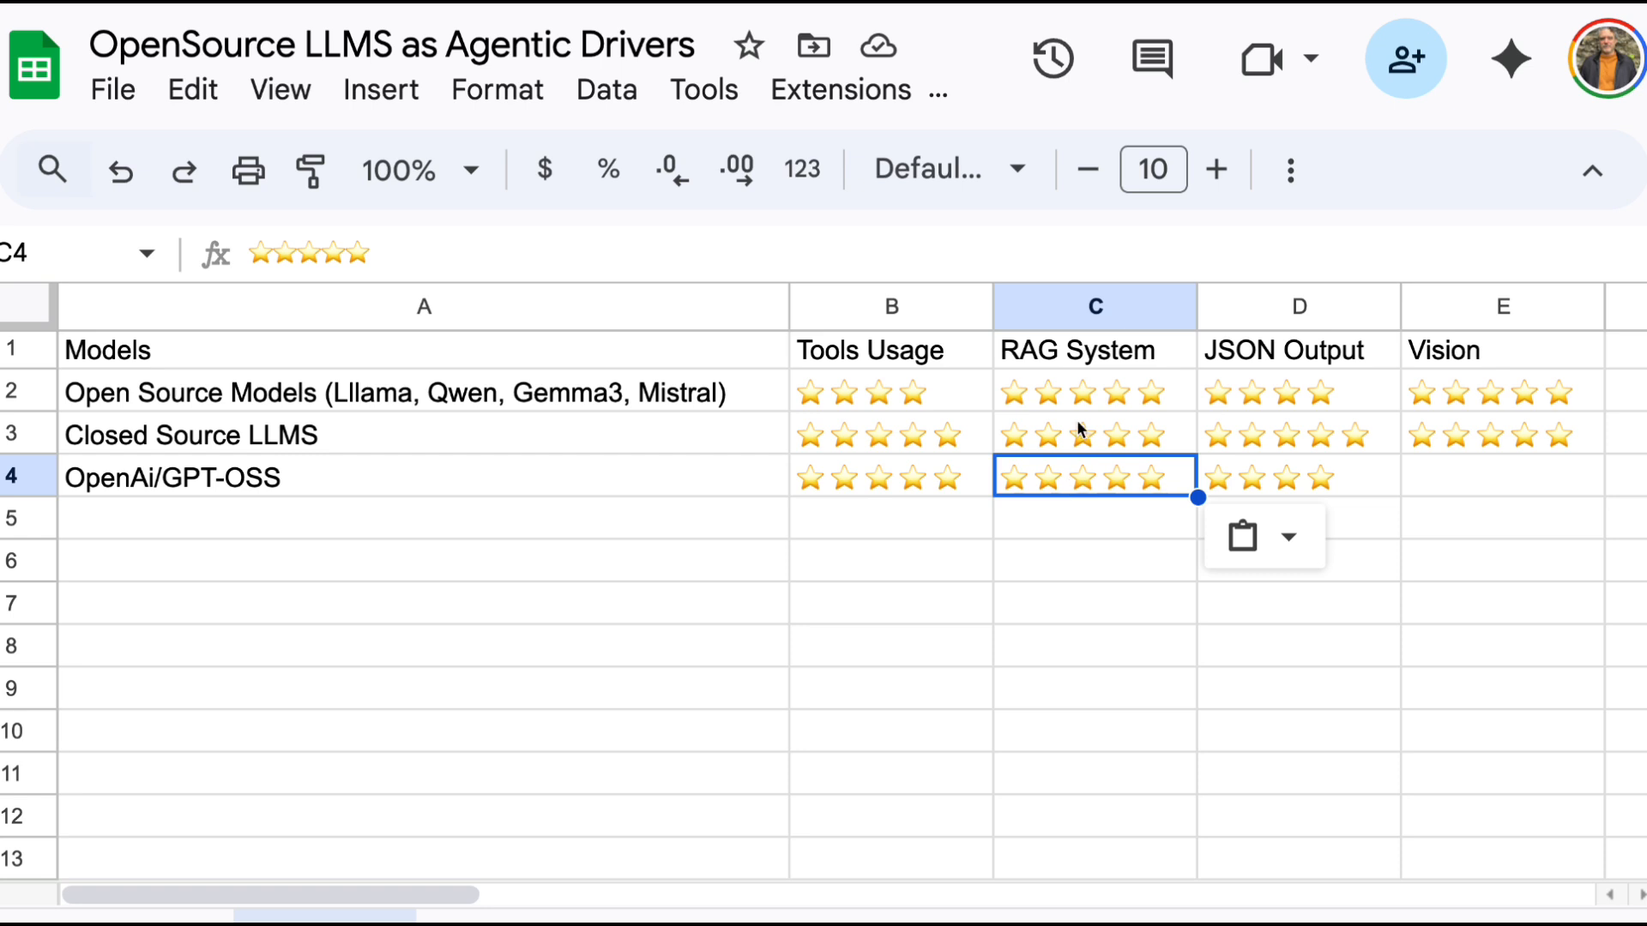
{"action": "mouse_move", "coordinate": [859, 710]}
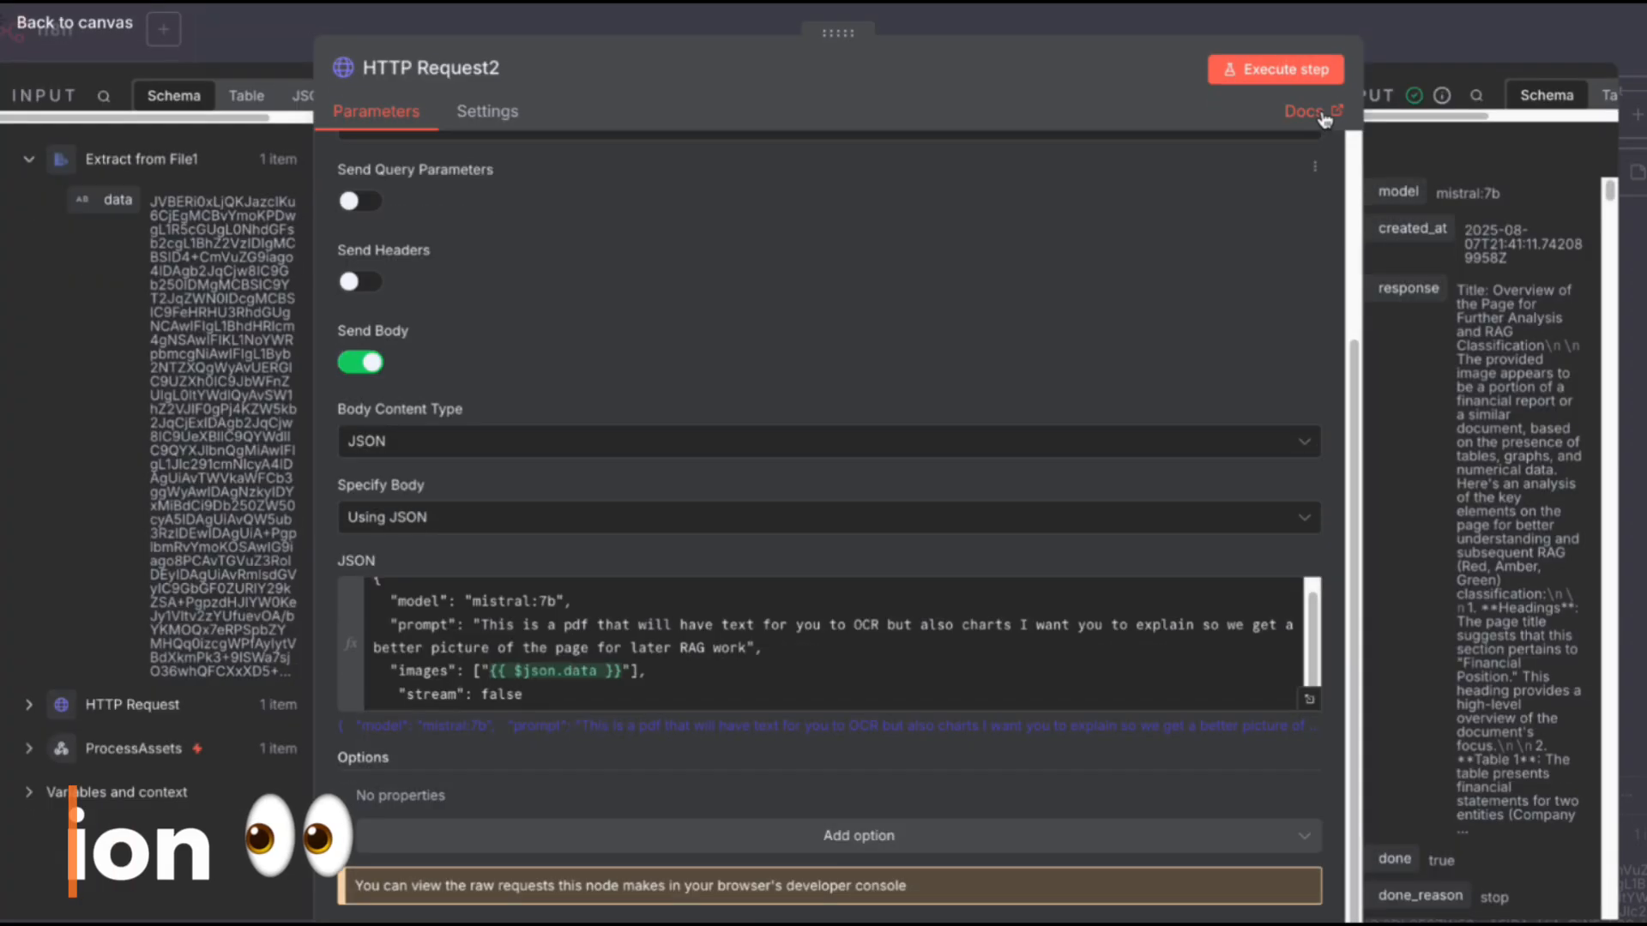
{"action": "left_click", "coordinate": [73, 23]}
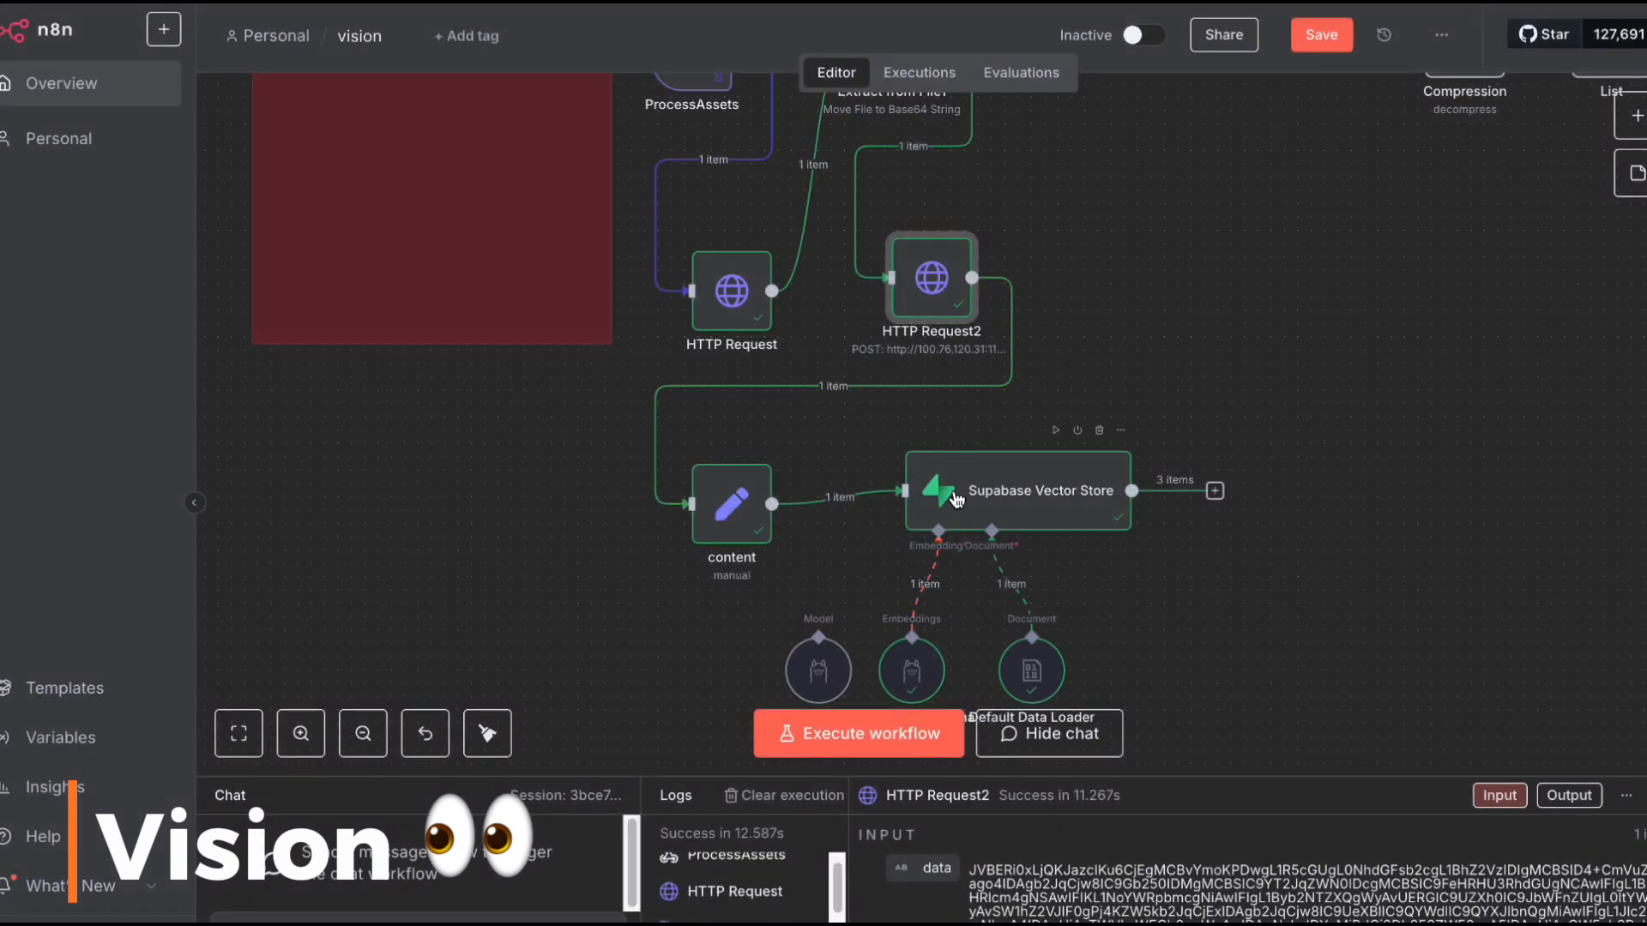
{"action": "mouse_move", "coordinate": [944, 288]}
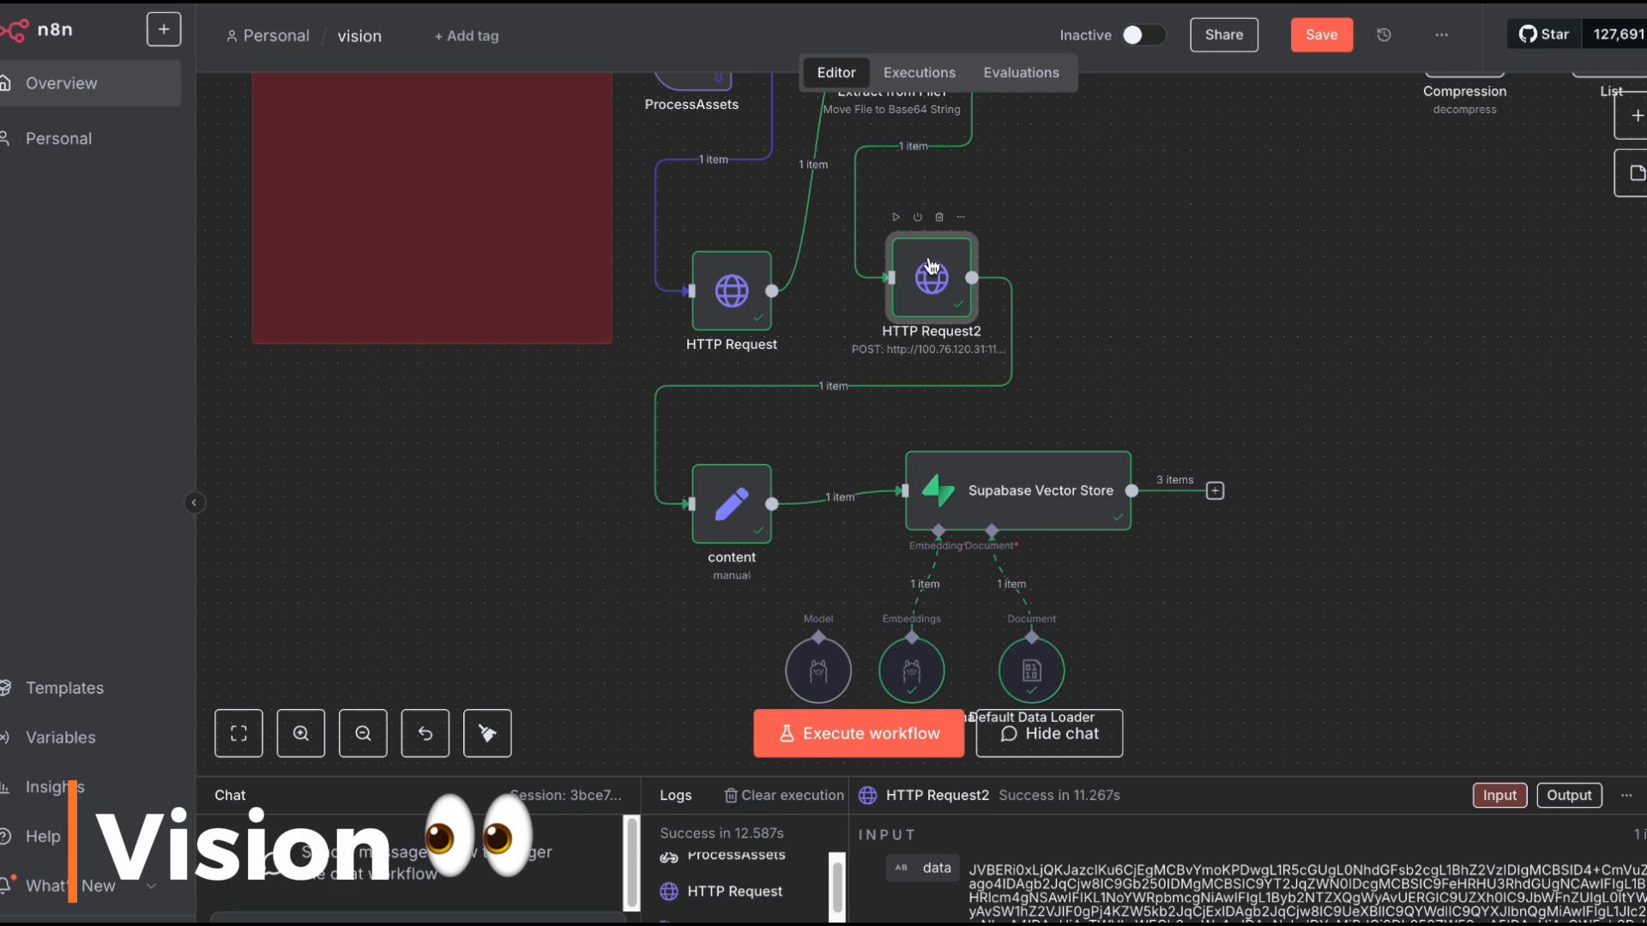
{"action": "double_click", "coordinate": [929, 274]}
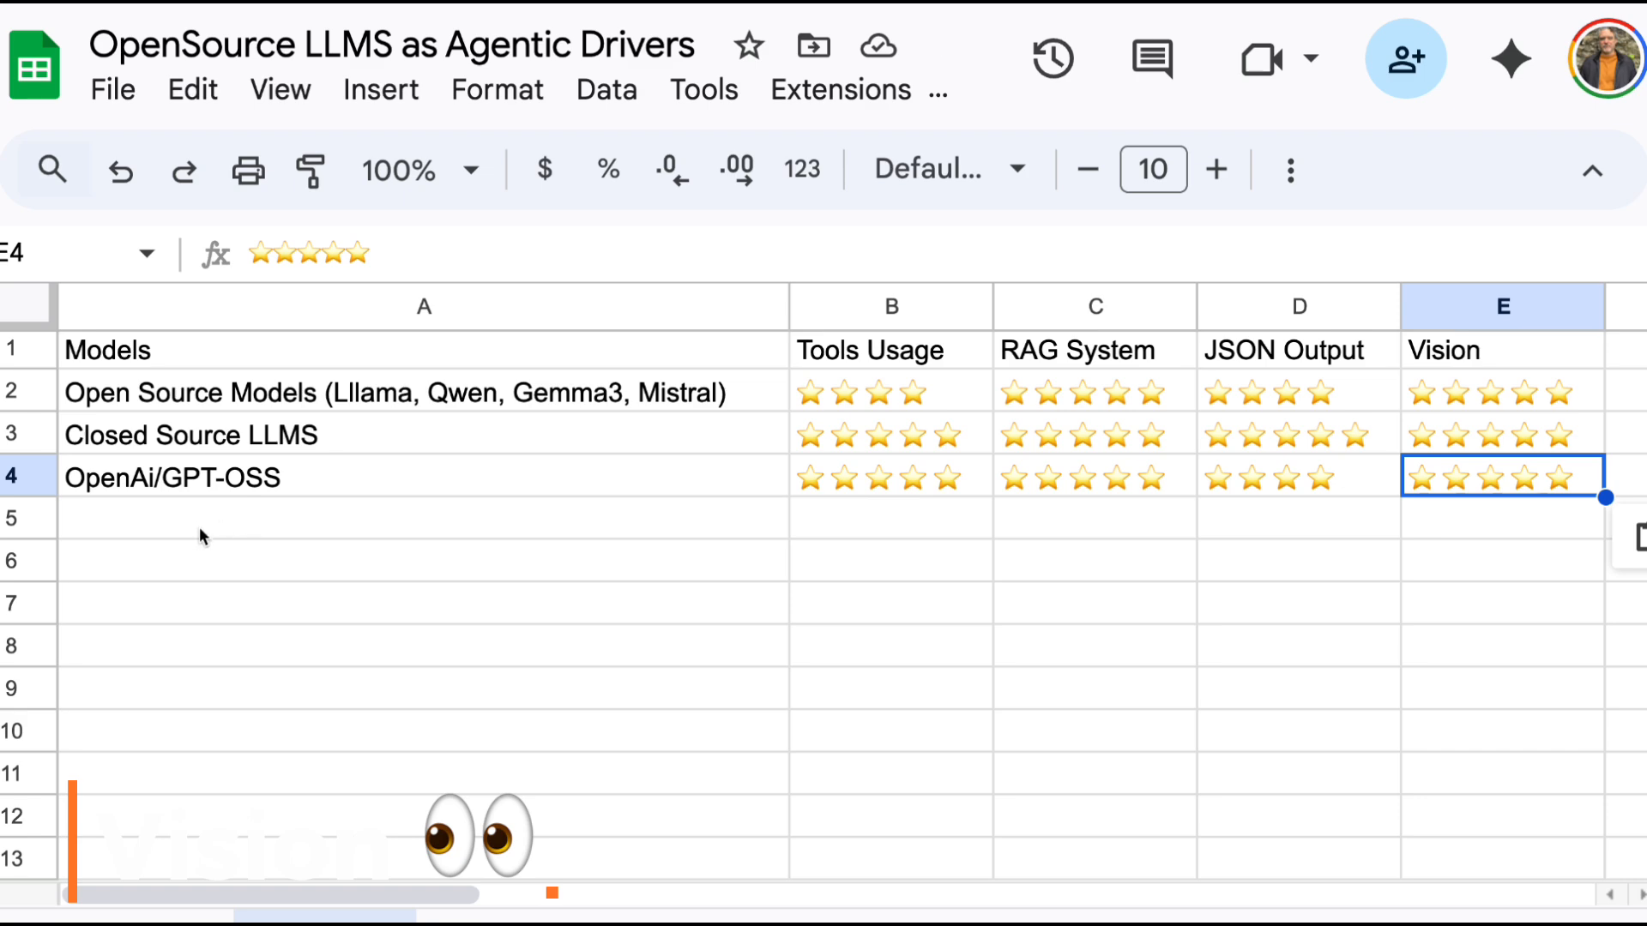
Step: Select the OpenAi/GPT-OSS row to highlight its completed ratings
{"action": "left_click", "coordinate": [172, 477]}
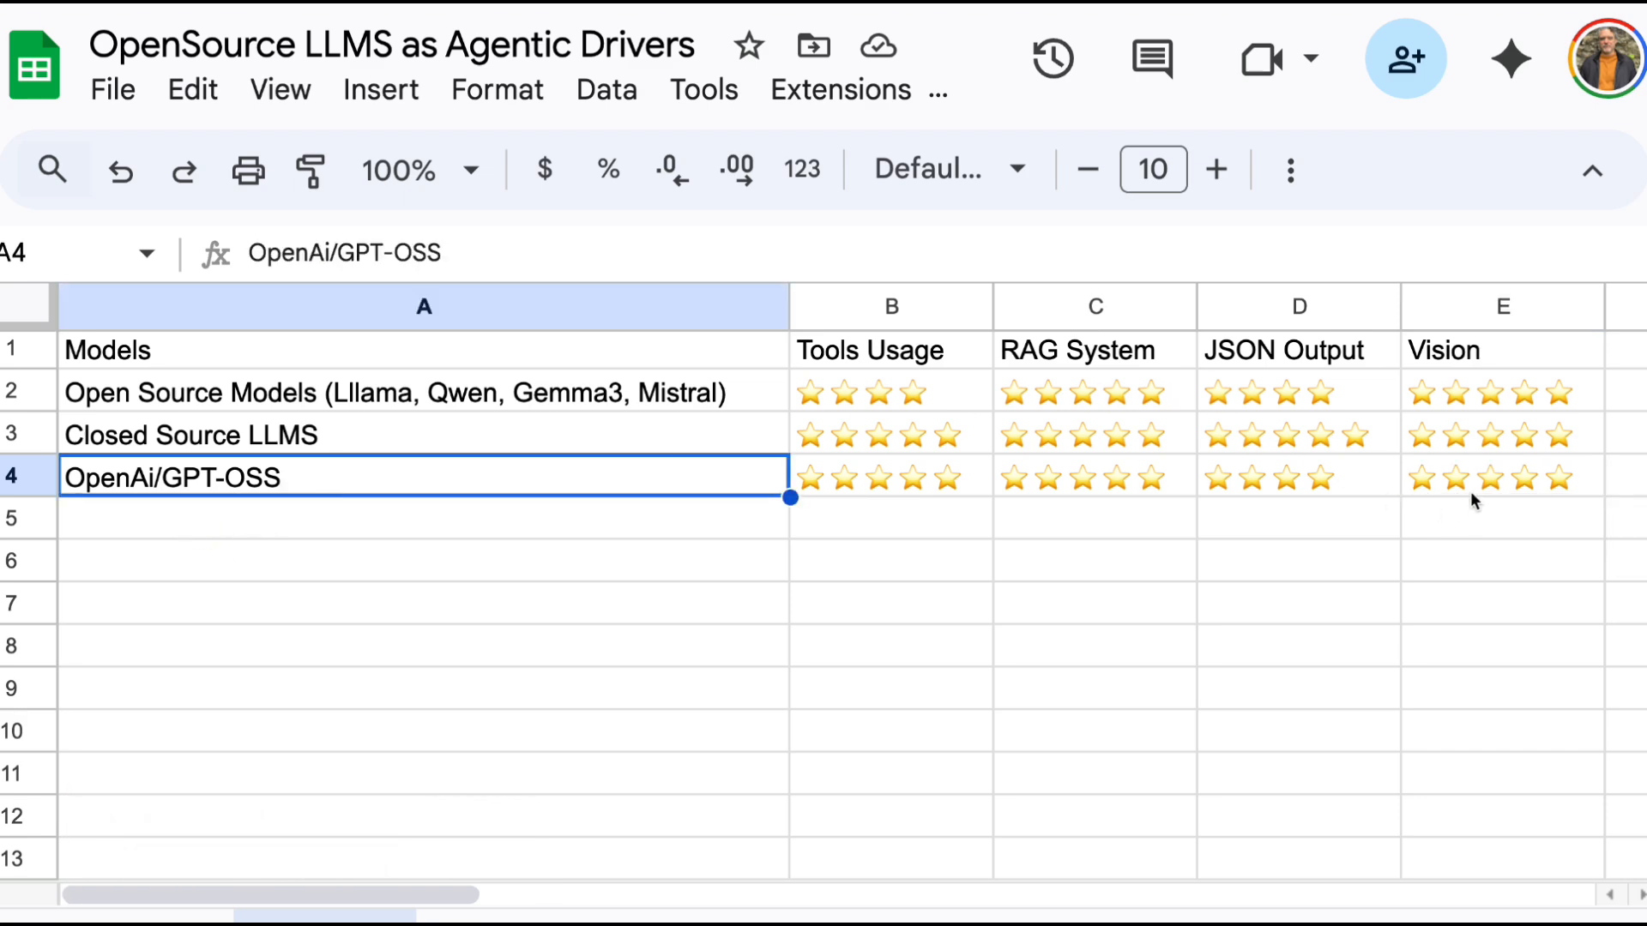
{"action": "left_click", "coordinate": [1503, 434]}
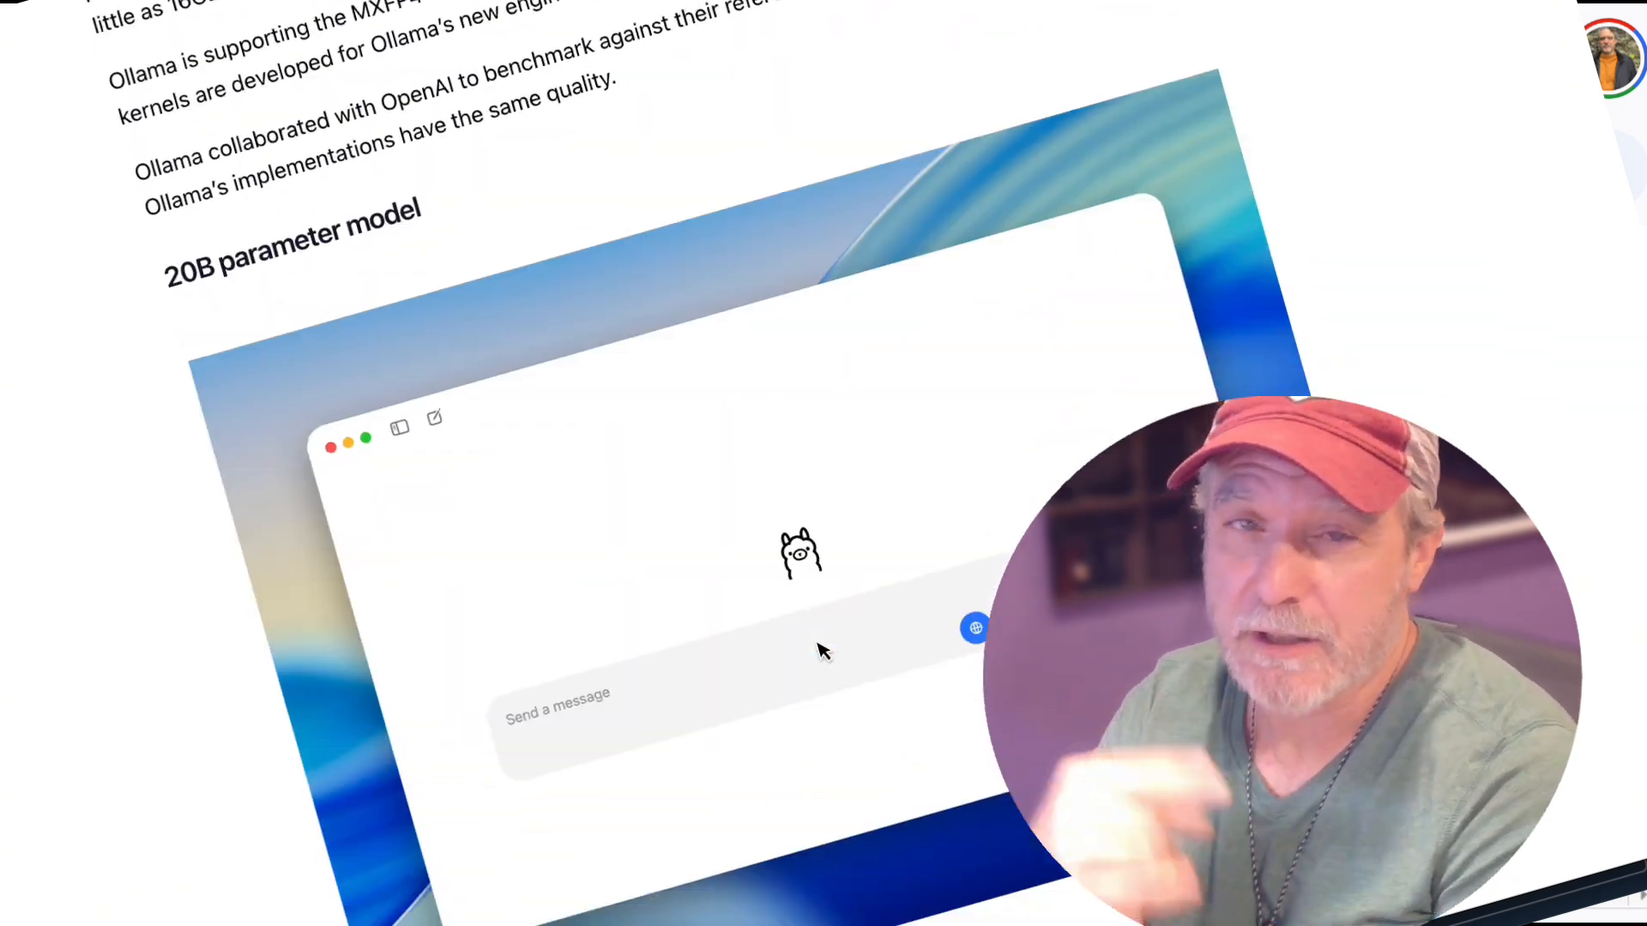
Step: Scroll the Ollama blog post, then enter "write a spooky story" at the gpt-oss prompt
{"action": "scroll", "scroll_direction": "down", "scroll_amount": 3}
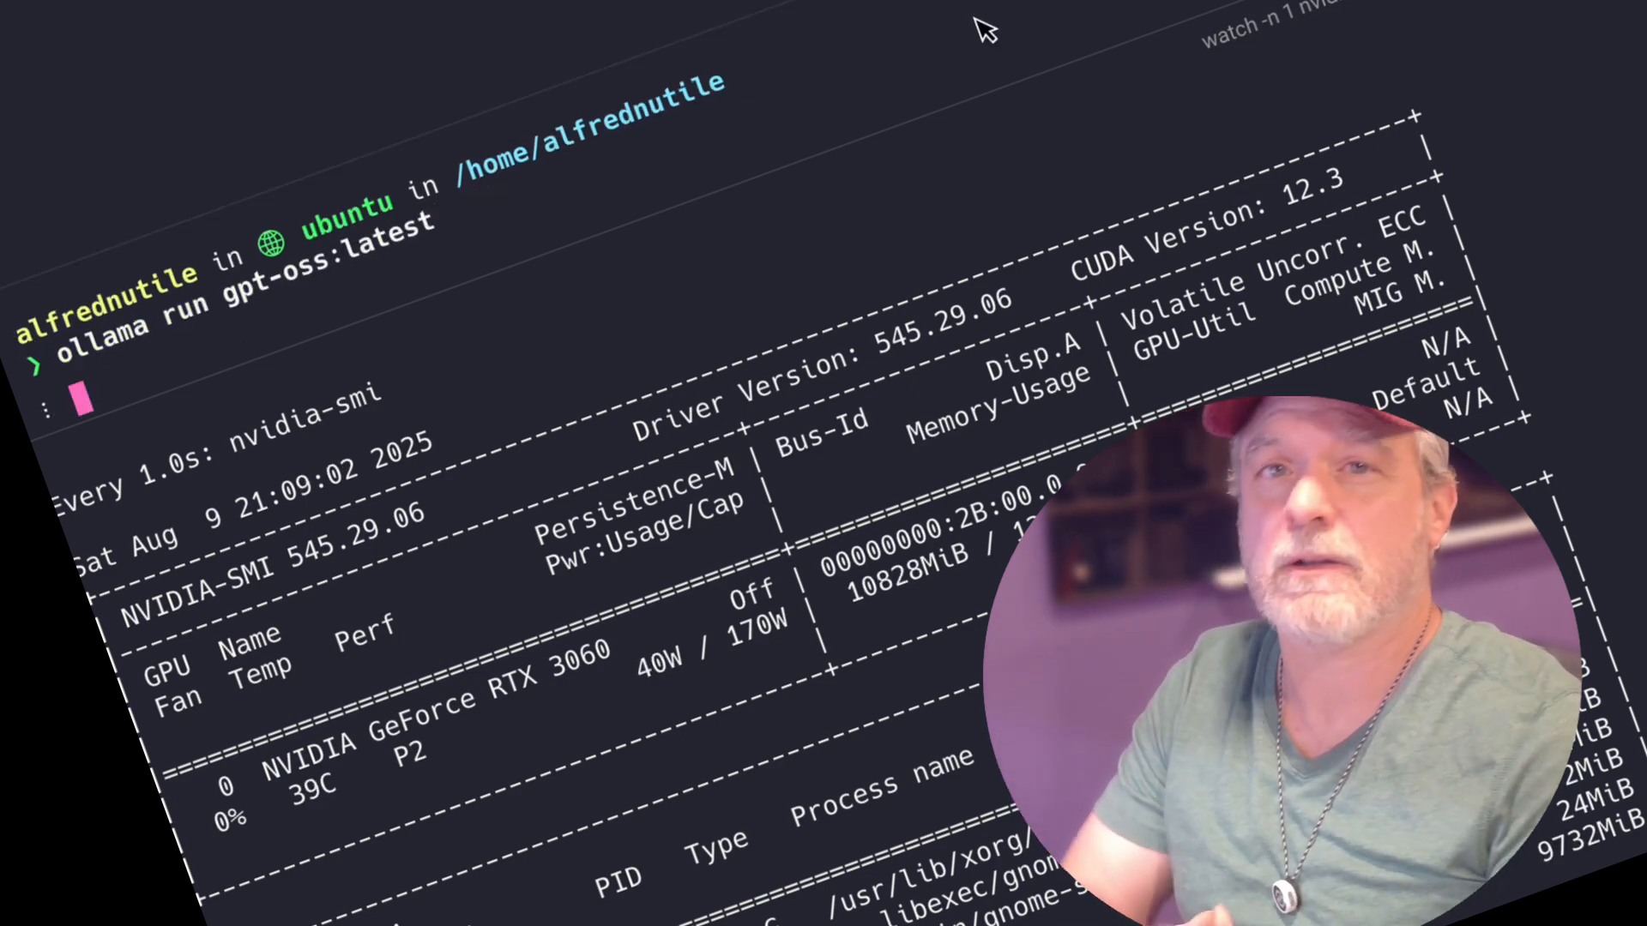
{"action": "type", "text": "write a spooky story"}
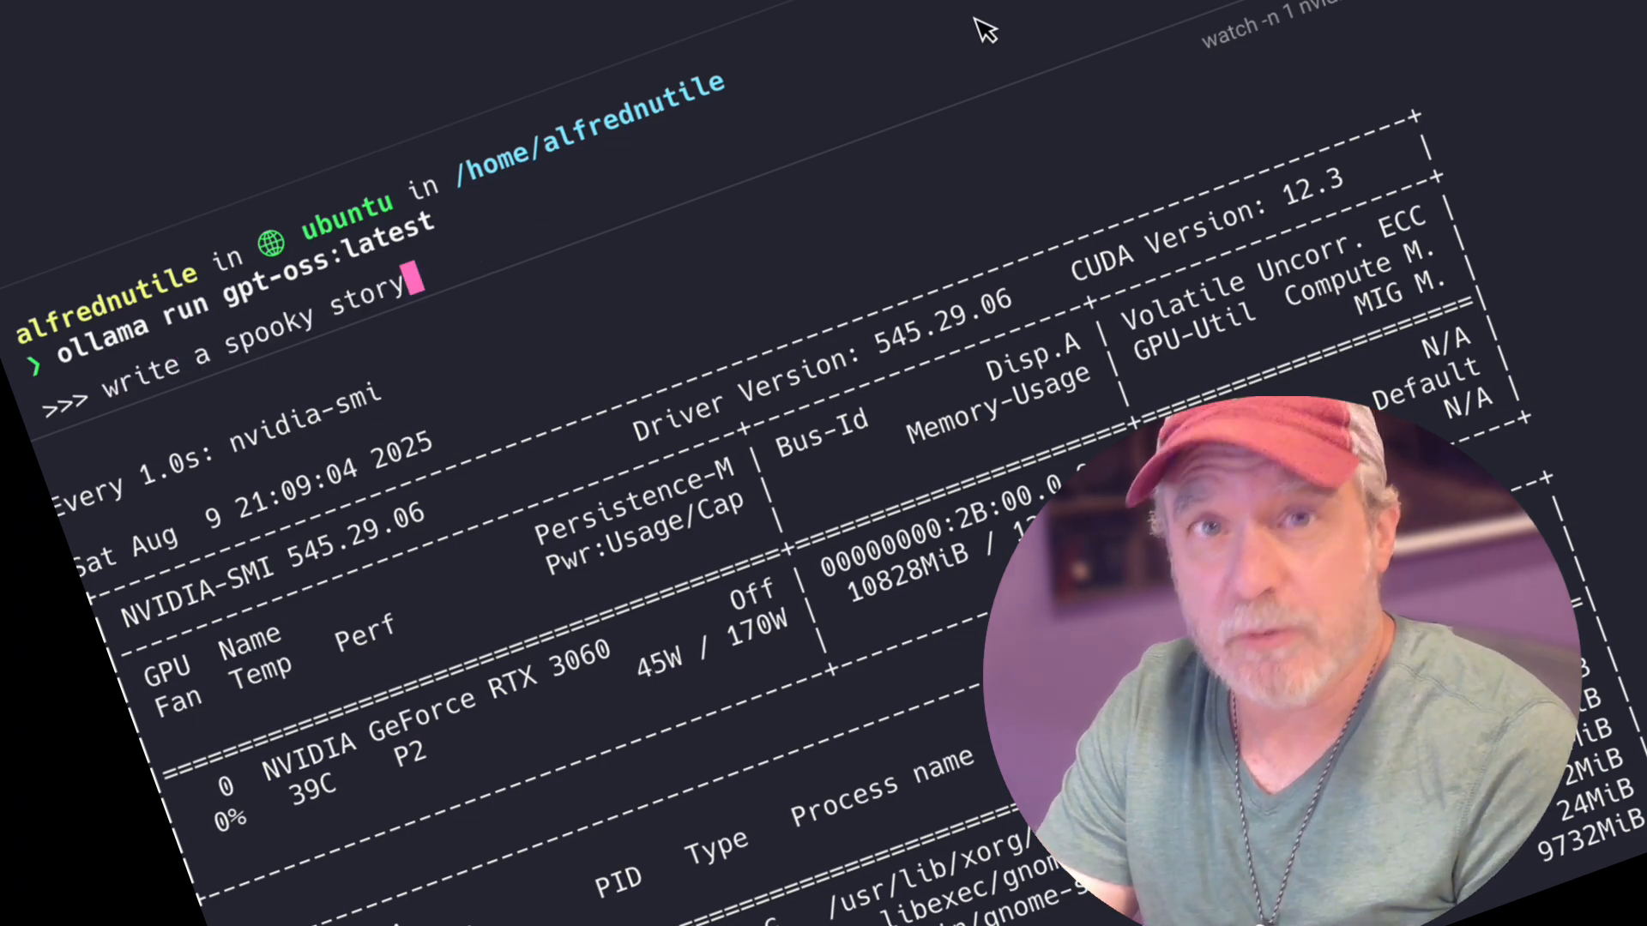